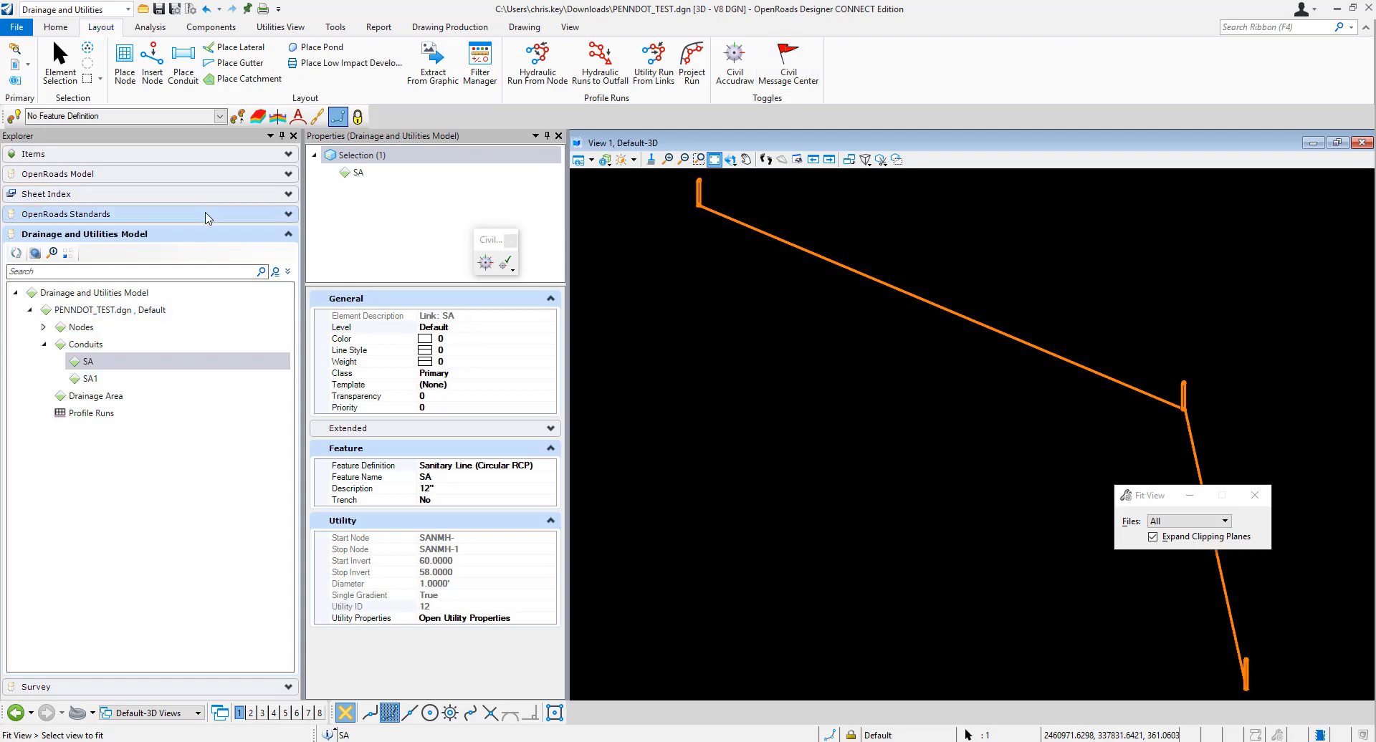
- Expand OpenRoads Standards feature definitions down to the Conduit group
click(65, 213)
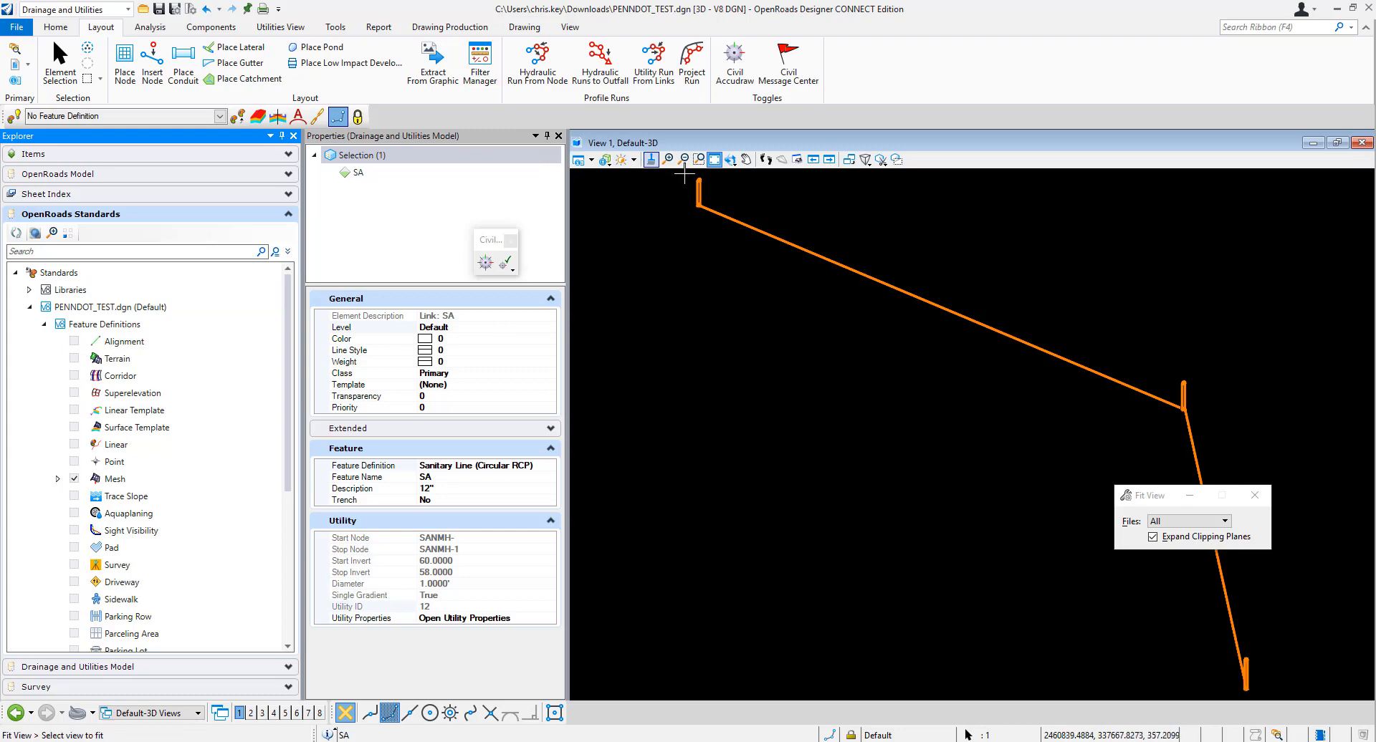
mouse_move(772, 236)
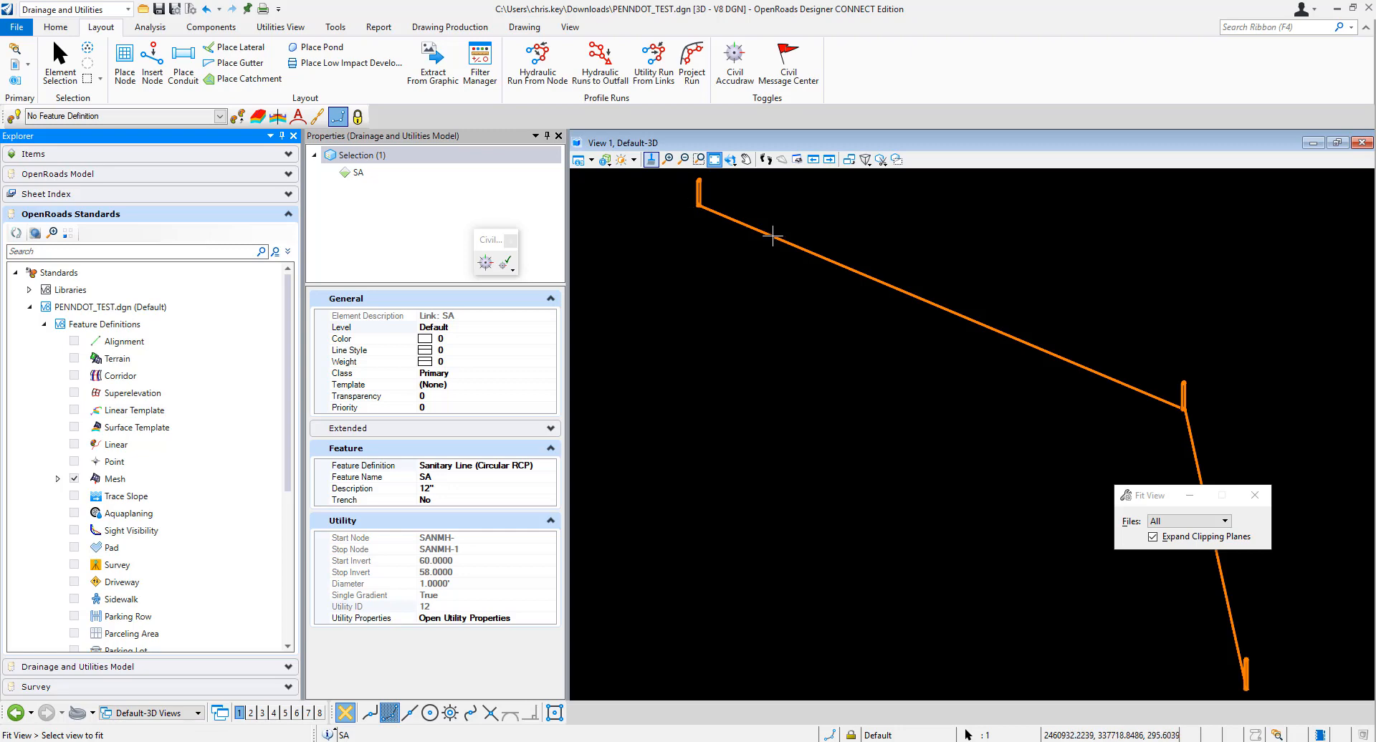
click(110, 324)
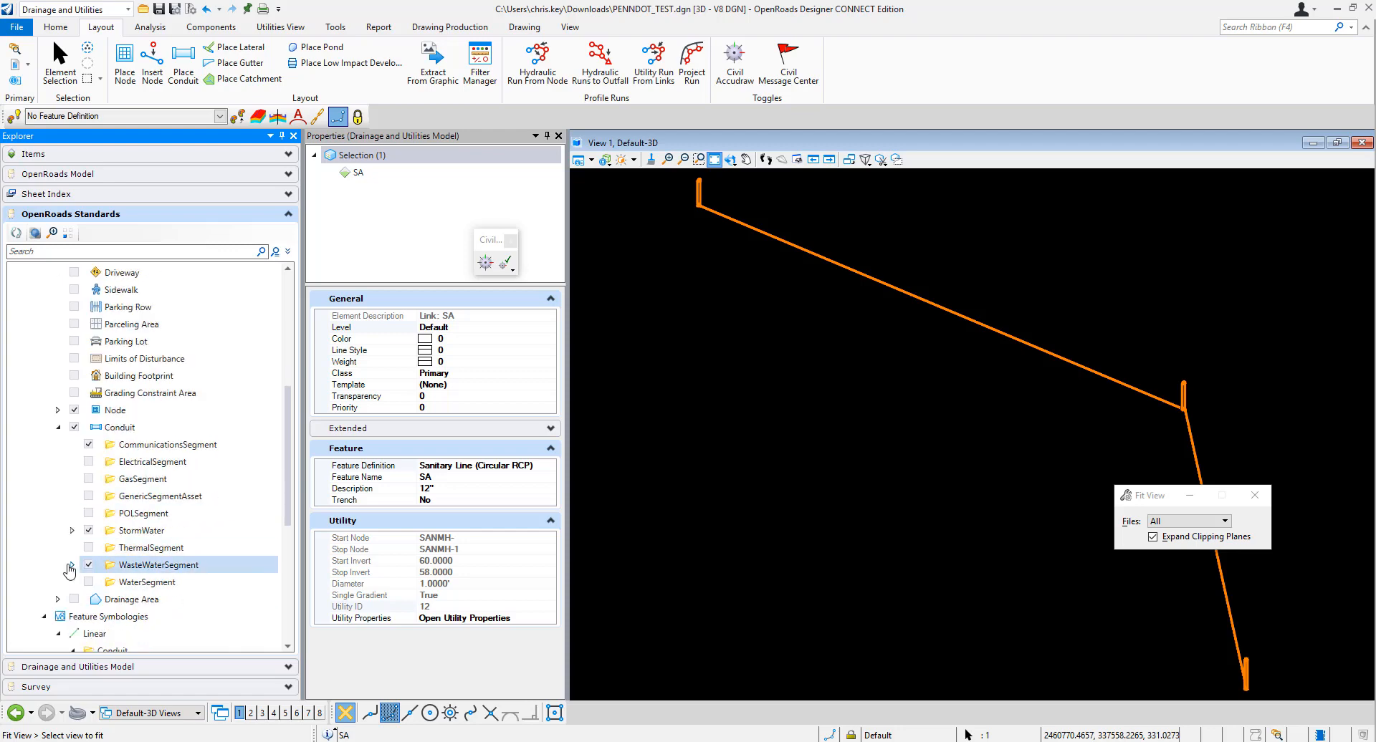
- Show Sanitary Line (Circular RCP) properties and browse its Trench Template list
click(69, 568)
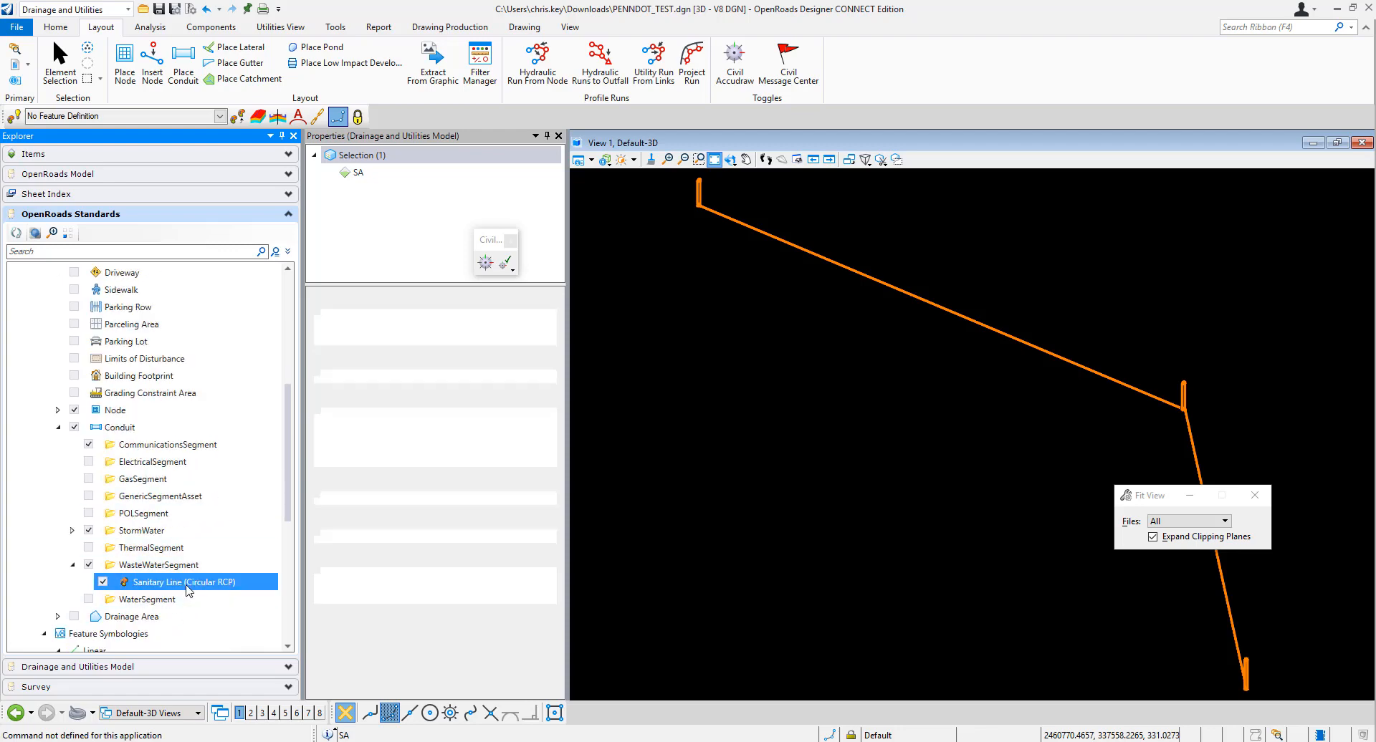
click(185, 582)
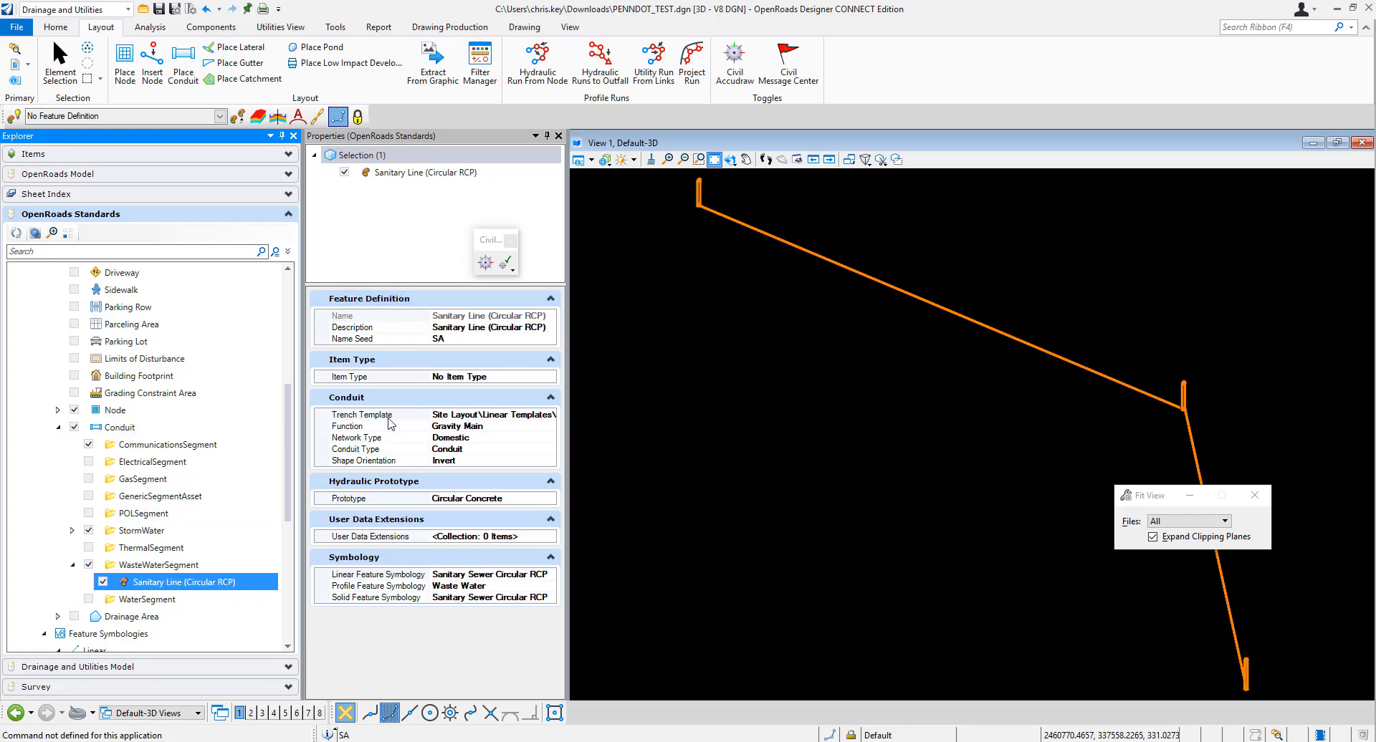
mouse_move(386, 421)
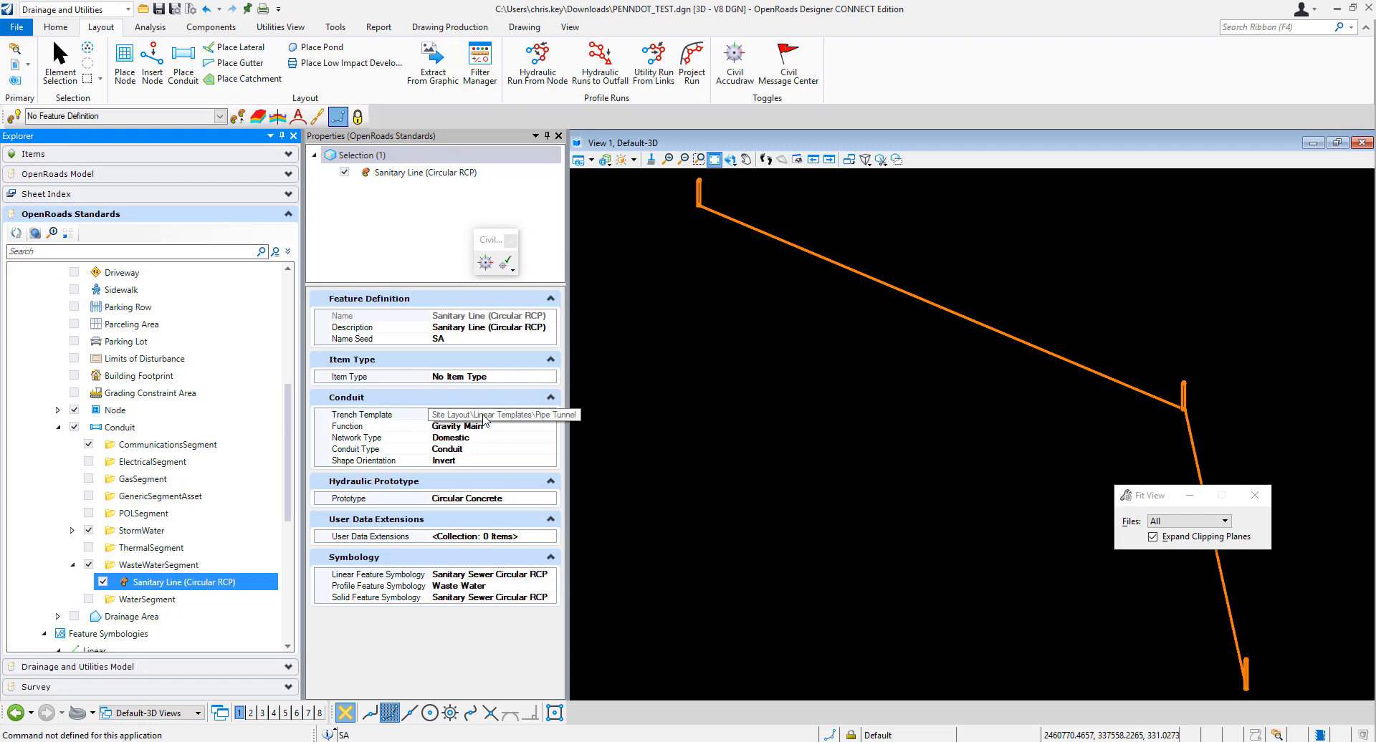
mouse_move(494, 419)
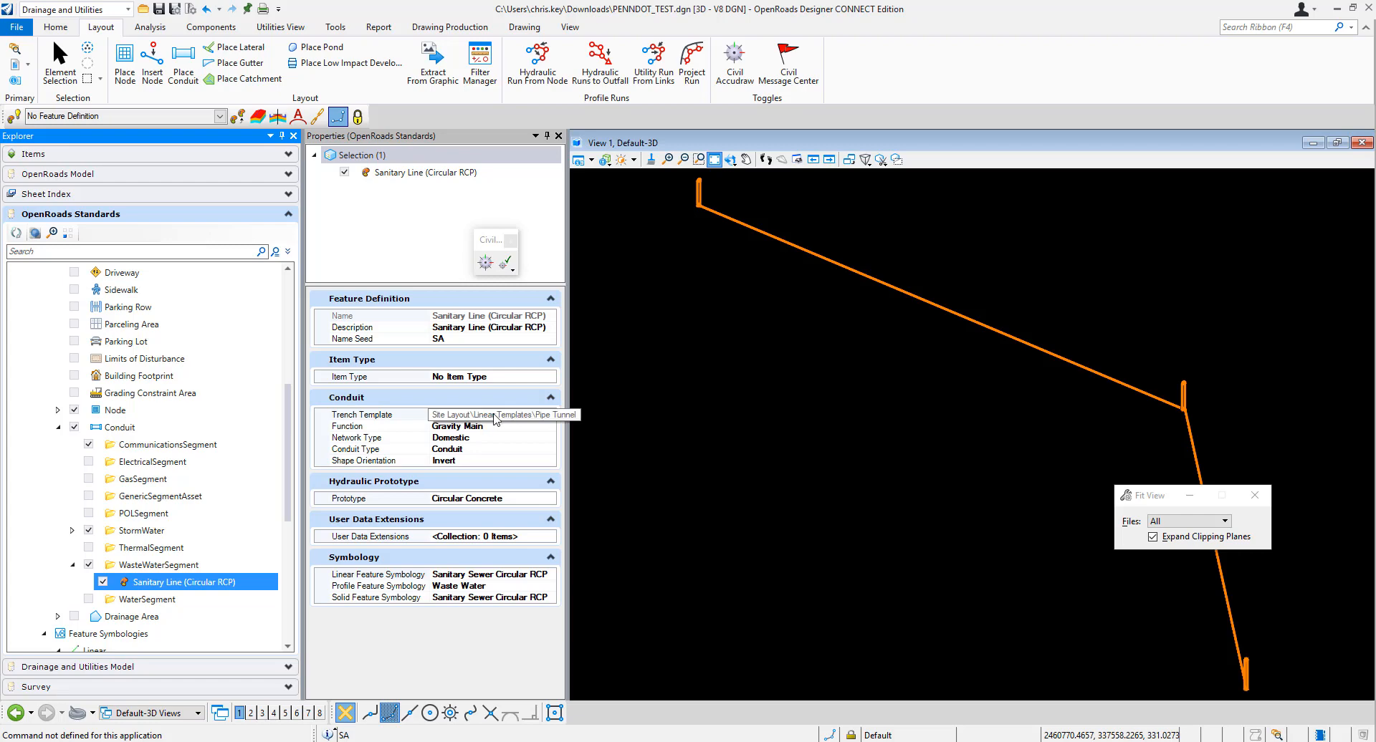
mouse_move(525, 423)
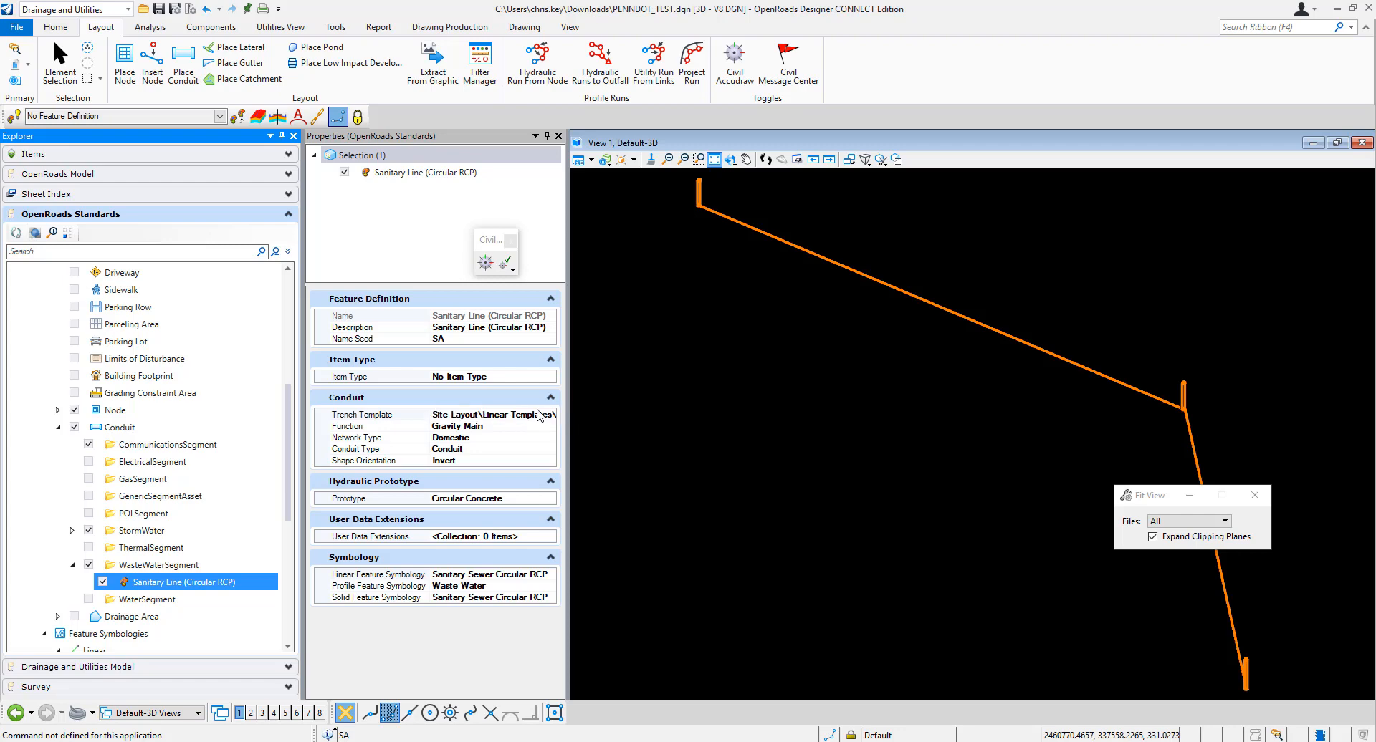
mouse_move(526, 422)
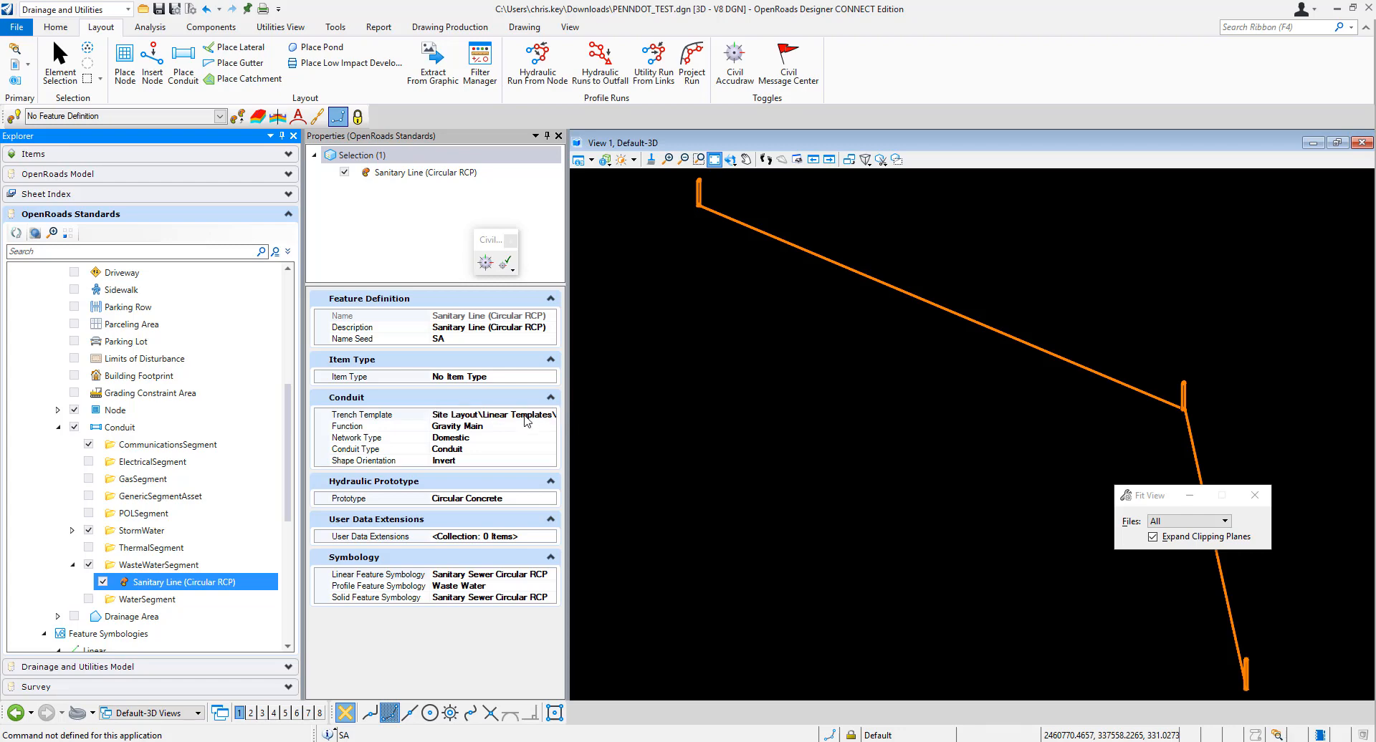
click(368, 414)
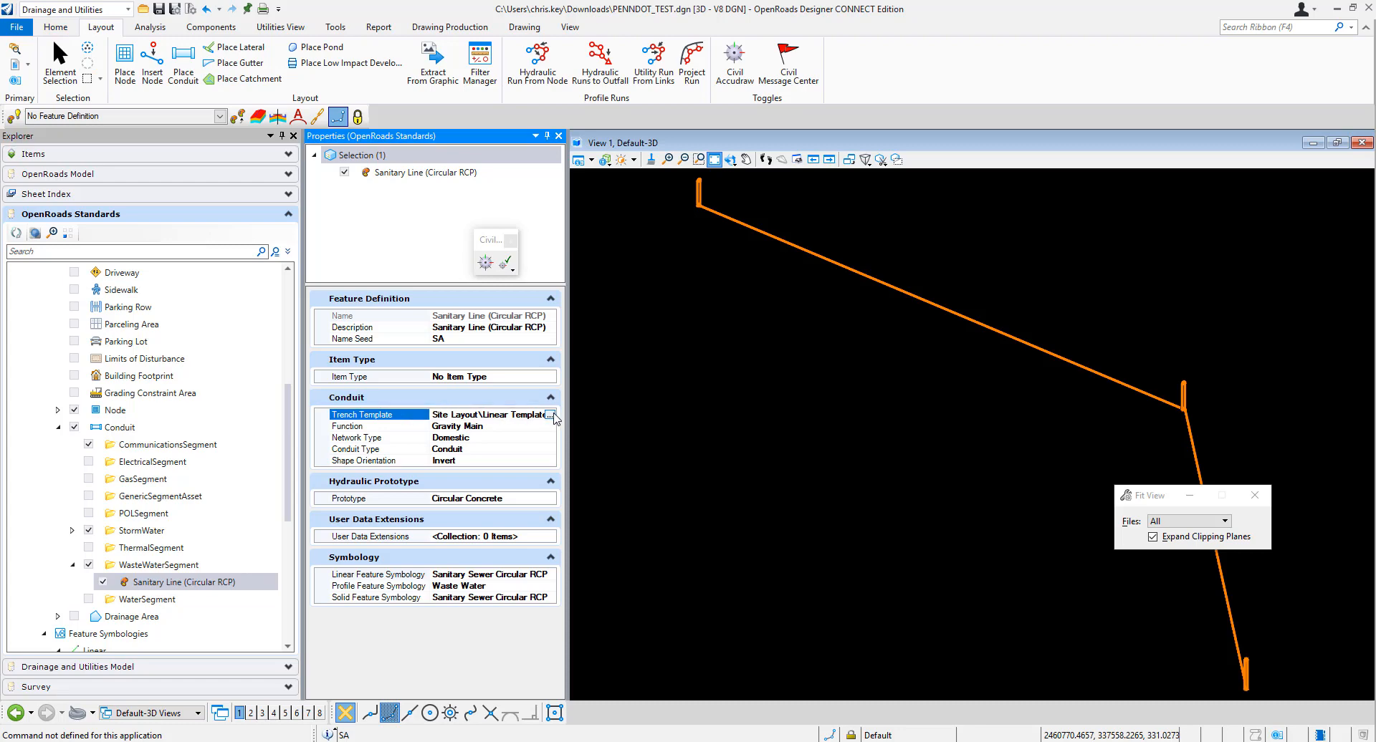
click(553, 414)
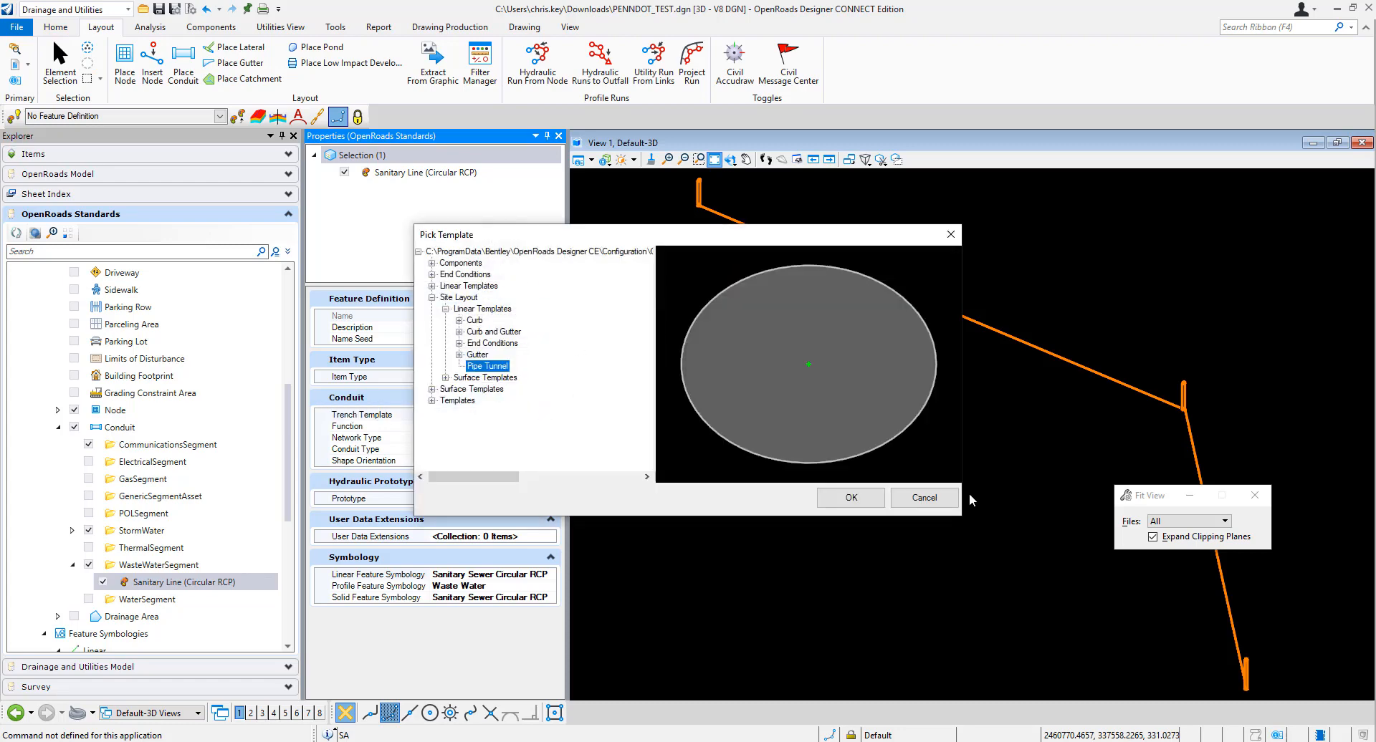
- Close the Pick Template picker showing Pipe Tunnel
click(846, 497)
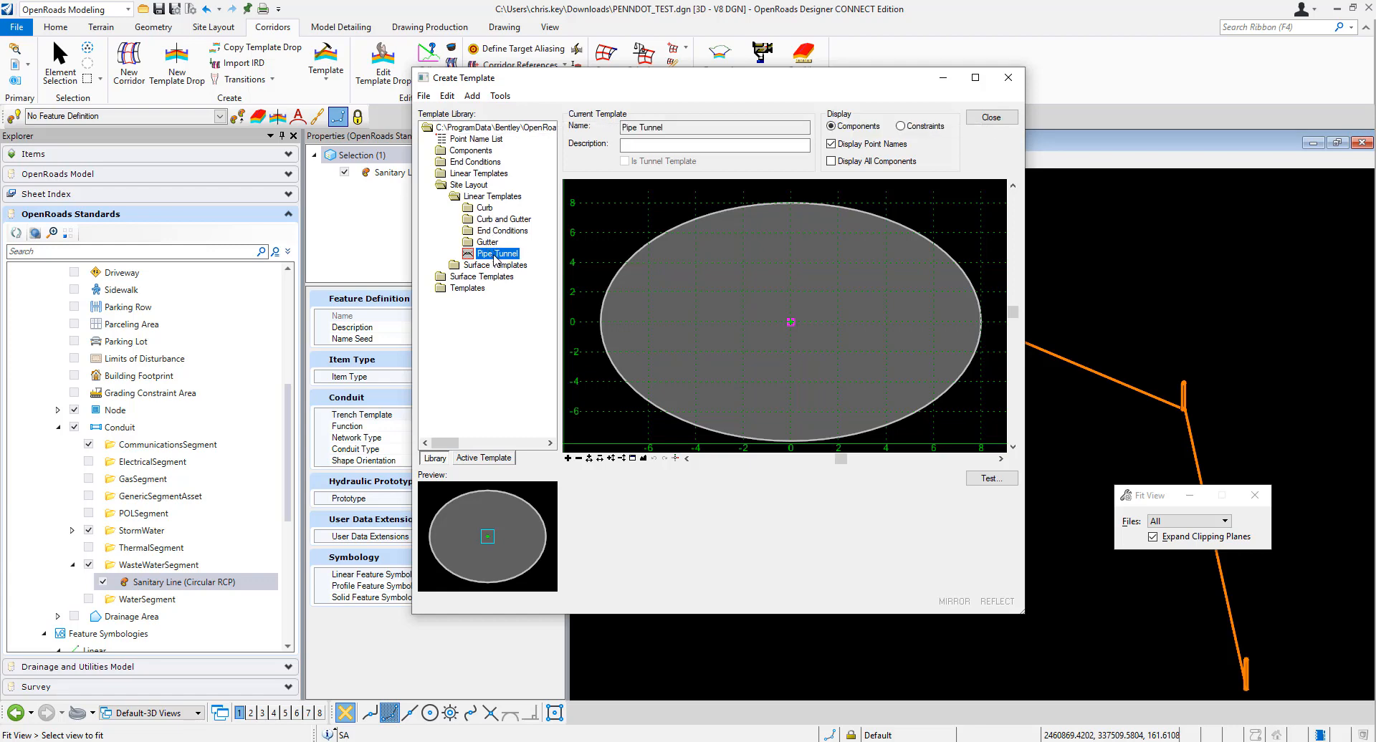
mouse_move(794, 325)
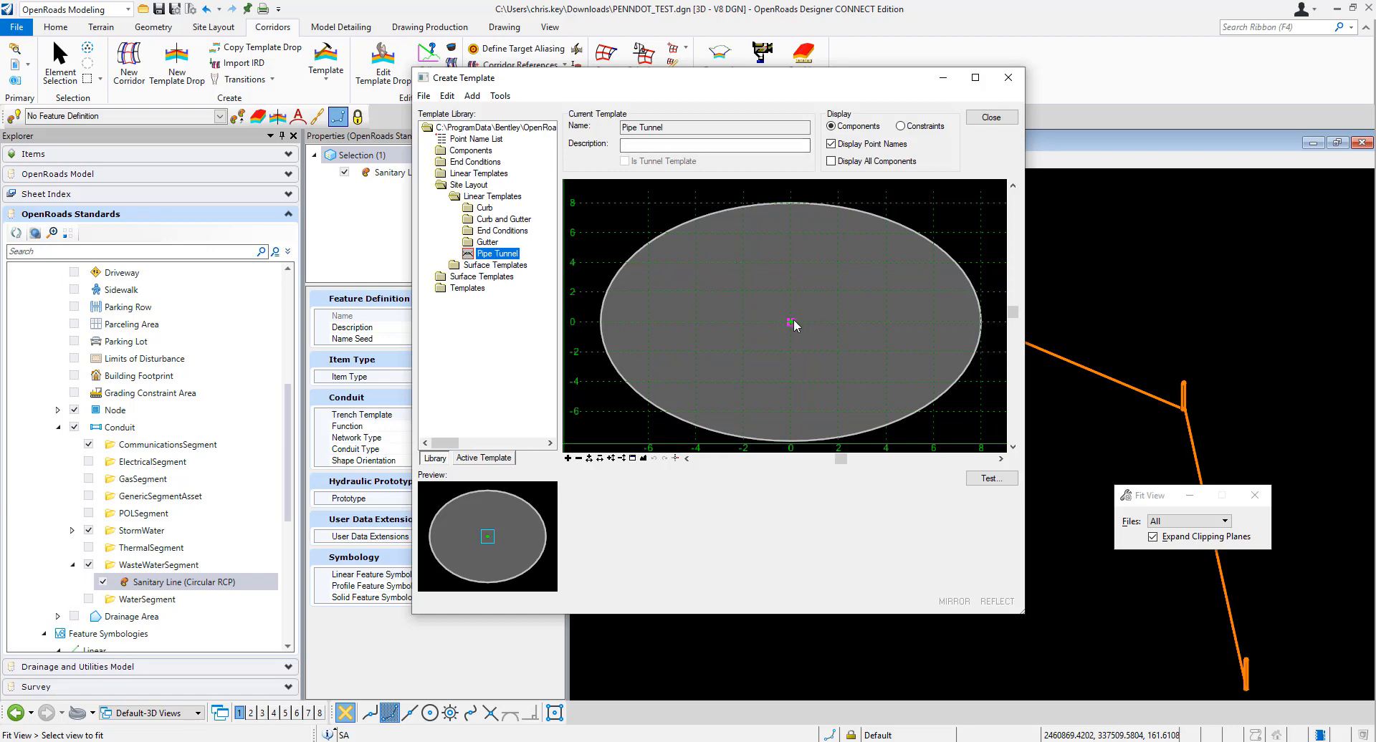
mouse_move(612, 248)
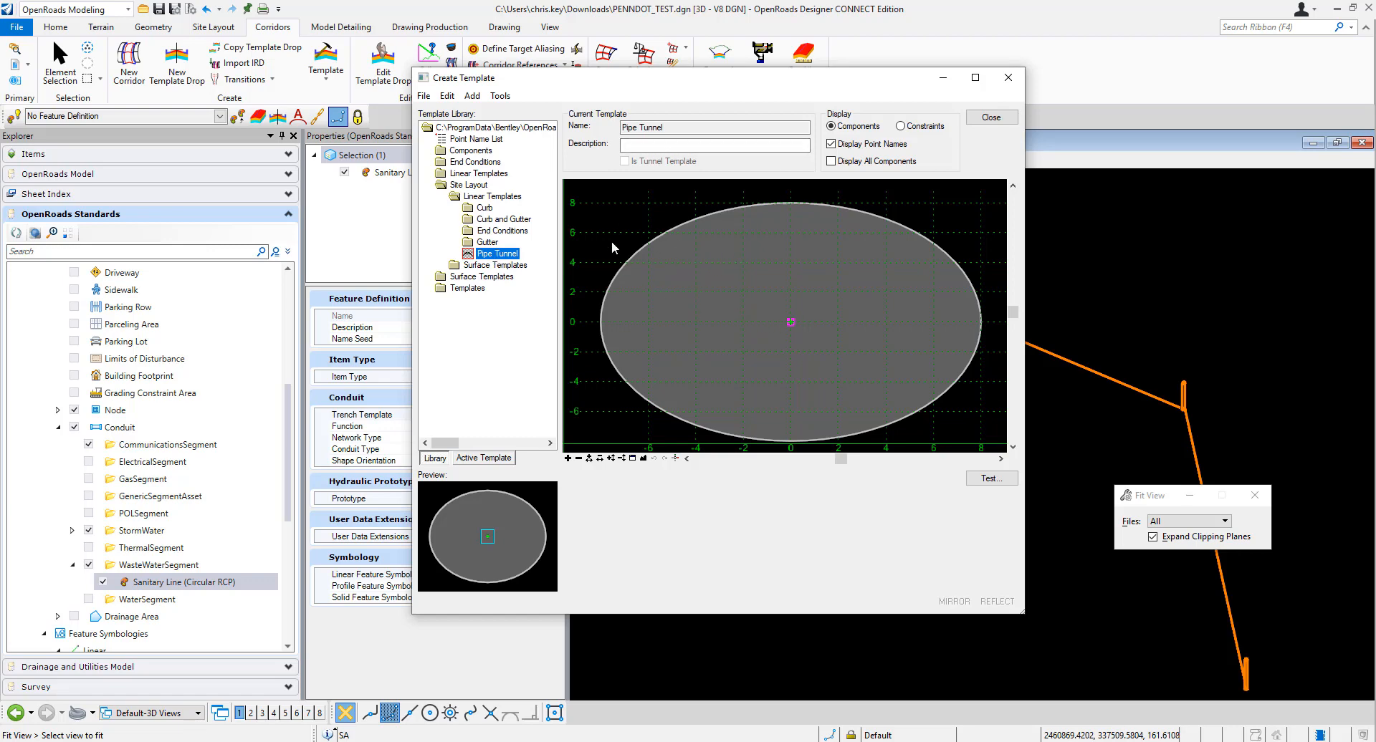
mouse_move(802, 182)
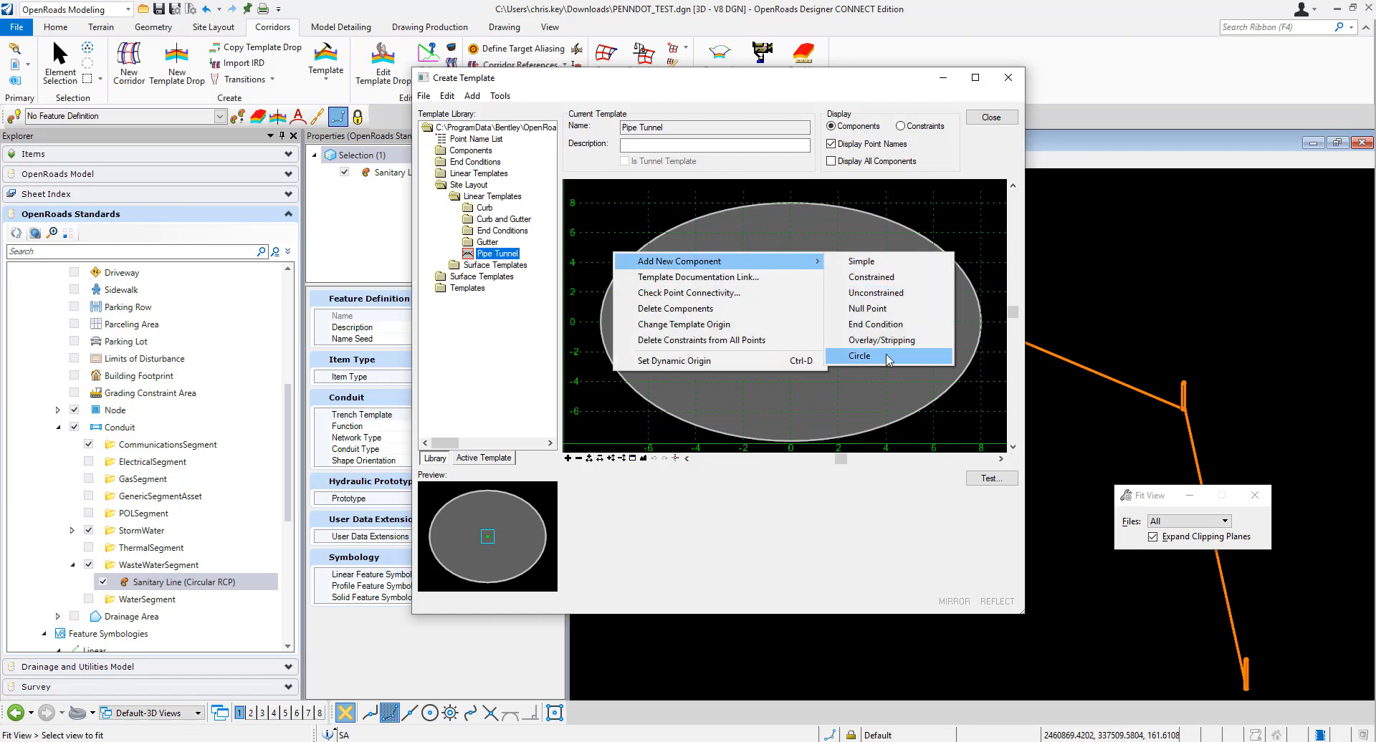
- Add a circle component to Pipe Tunnel with radius 8.0000
click(858, 356)
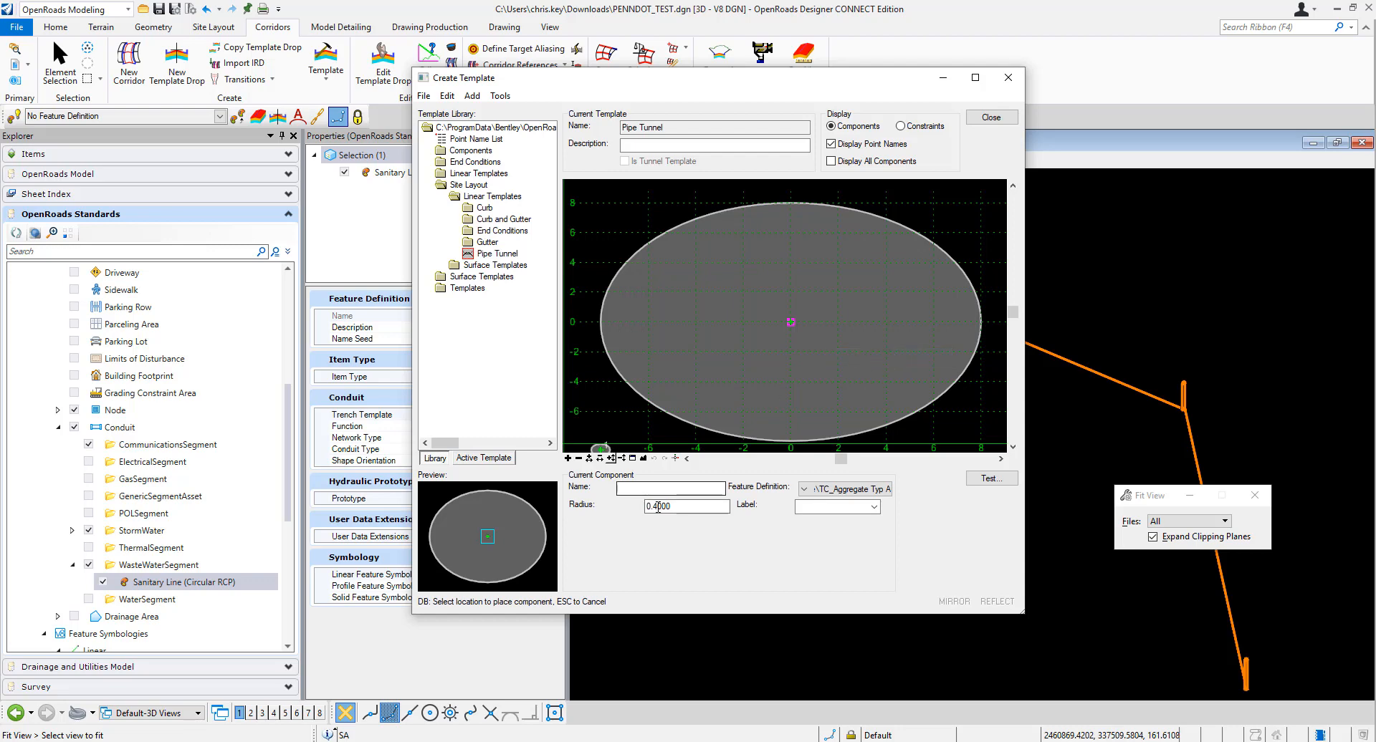
mouse_move(856, 497)
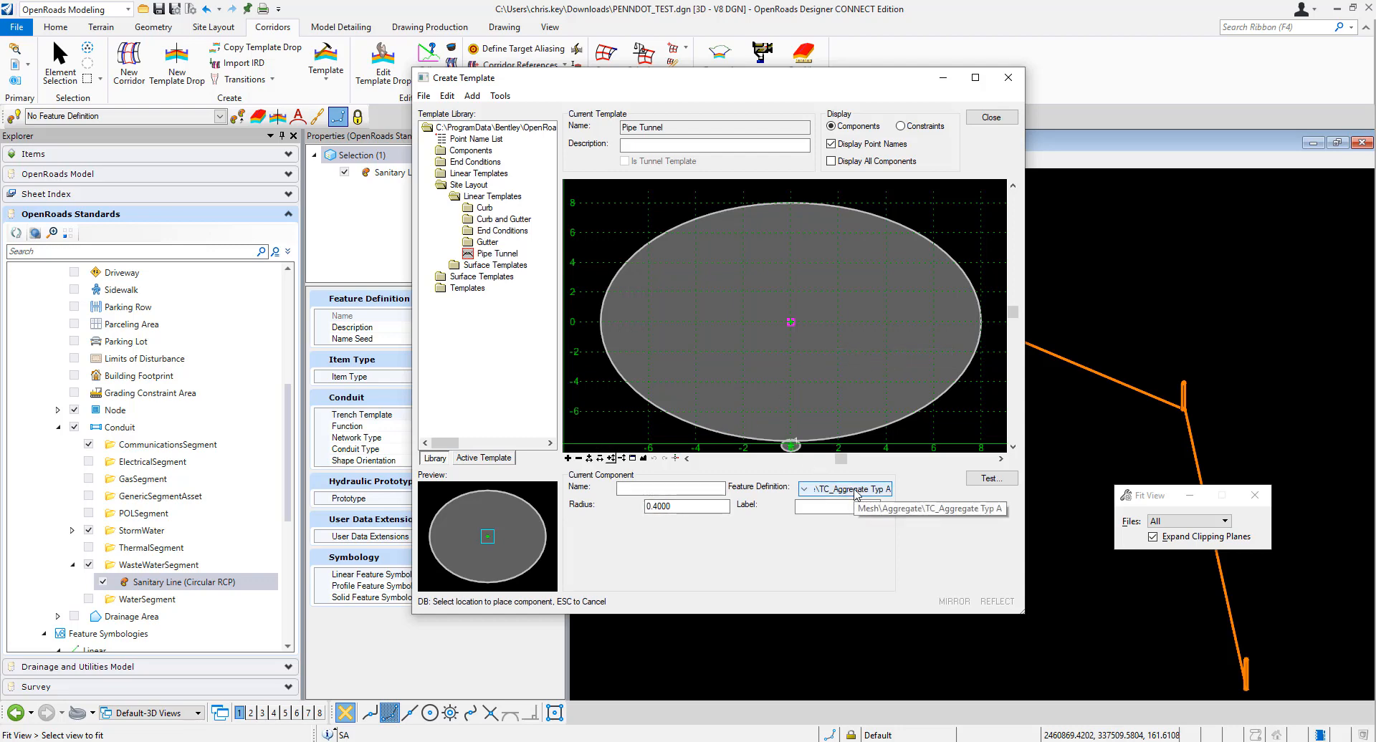
mouse_move(855, 497)
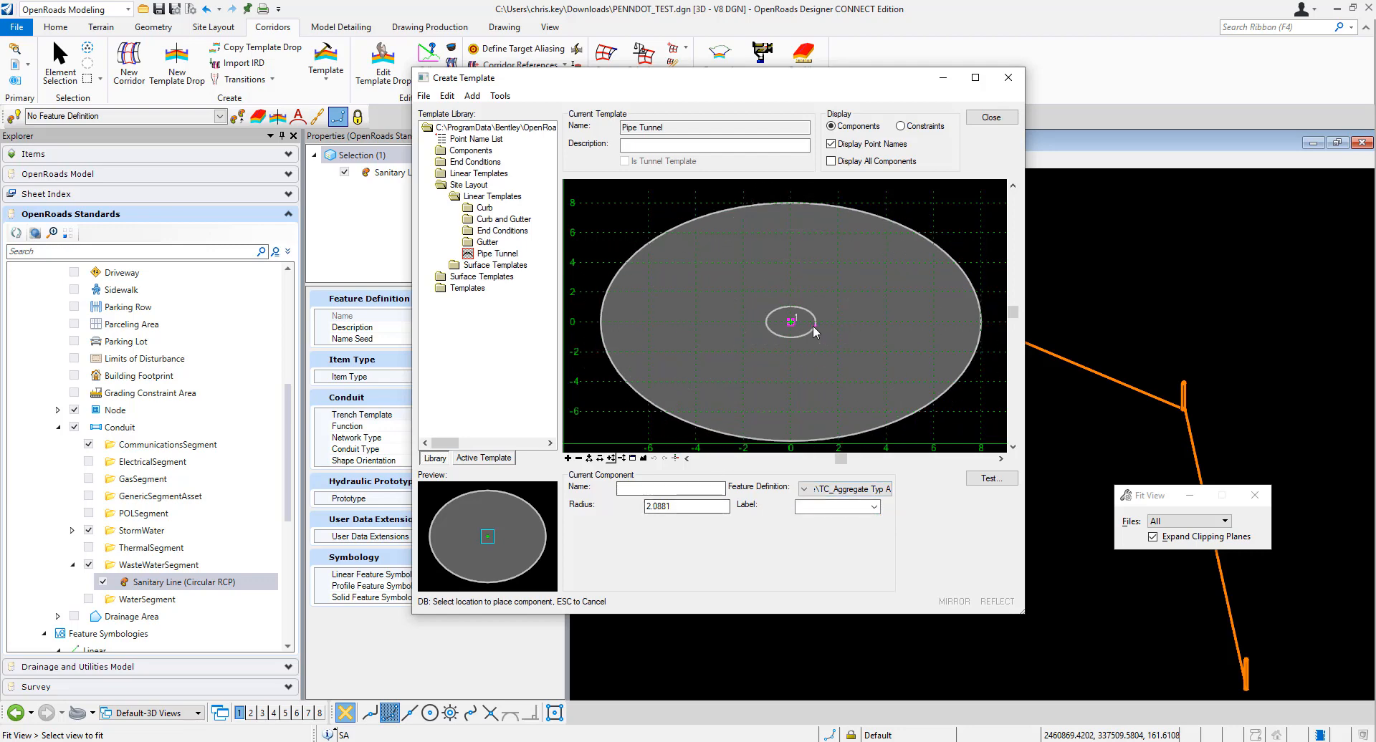
text(8.0000)
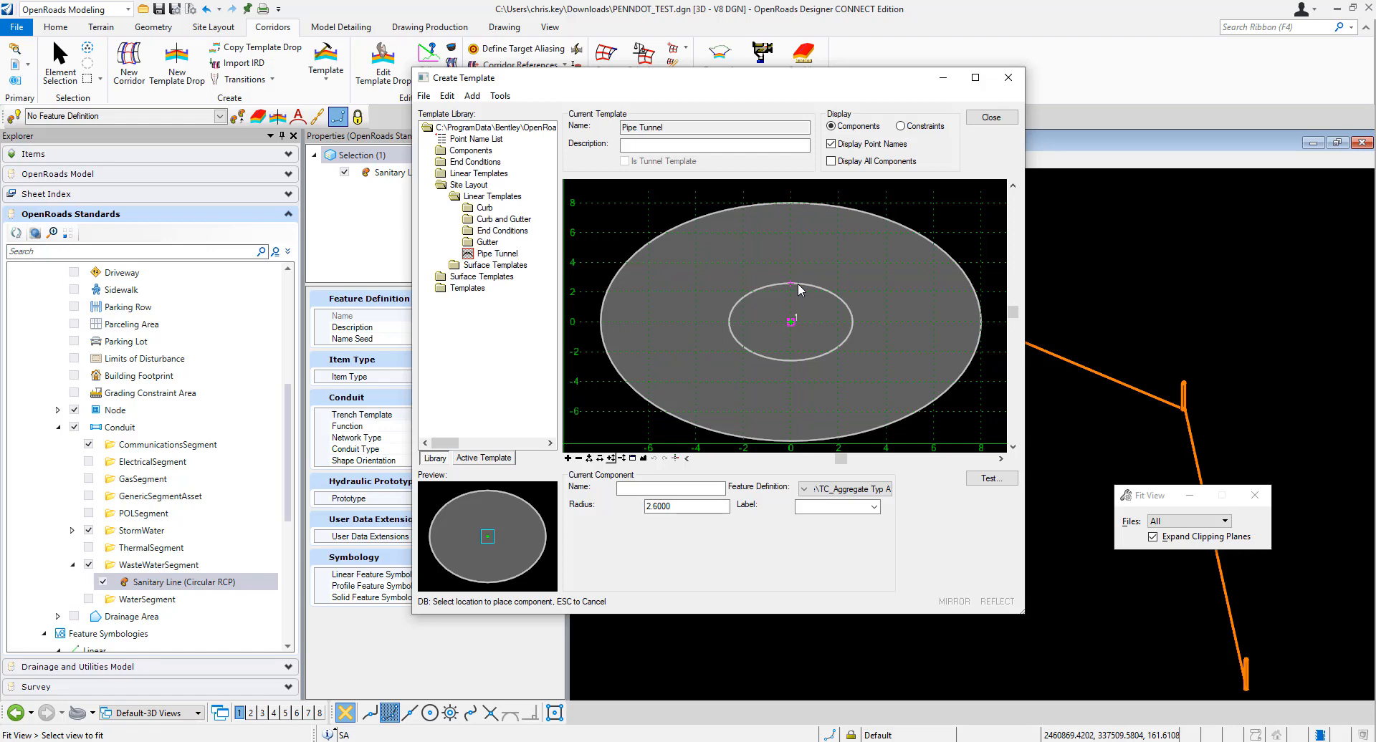
mouse_move(811, 293)
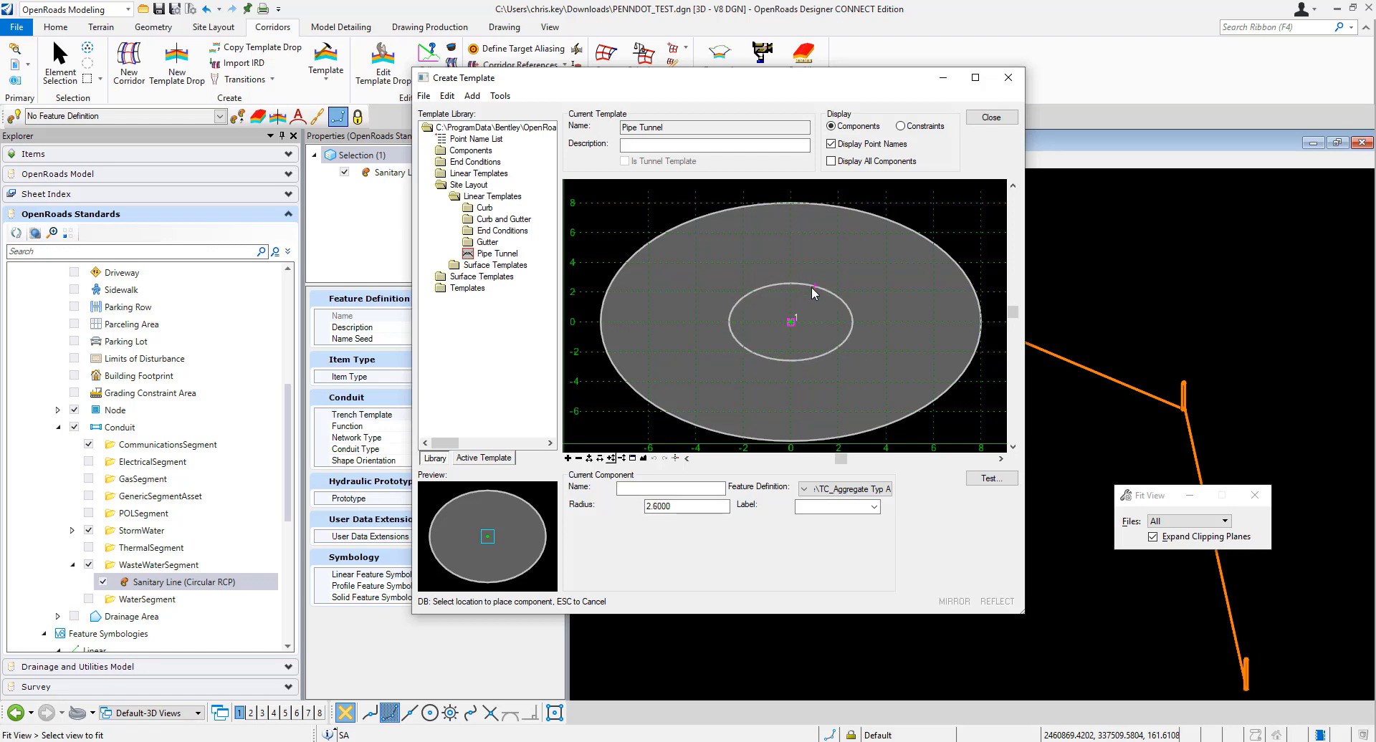
text(1.0000)
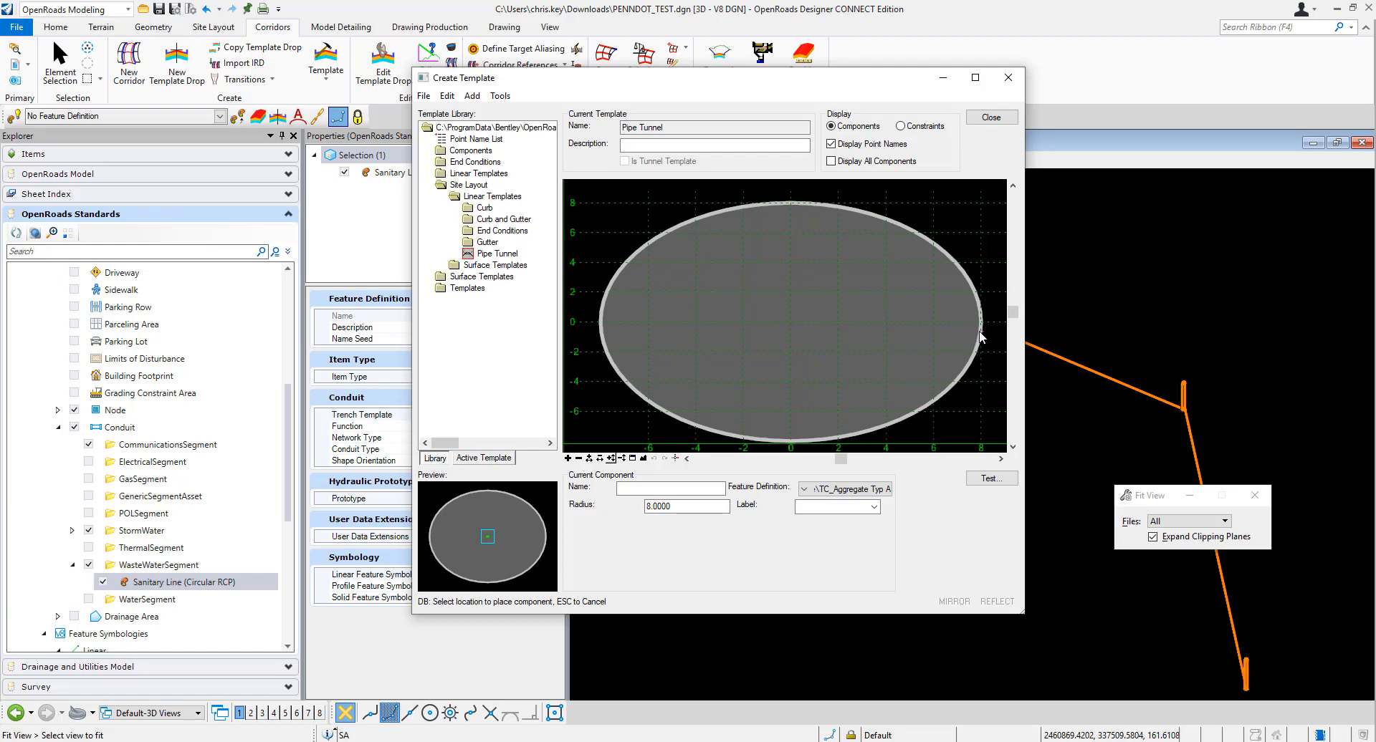
mouse_move(983, 334)
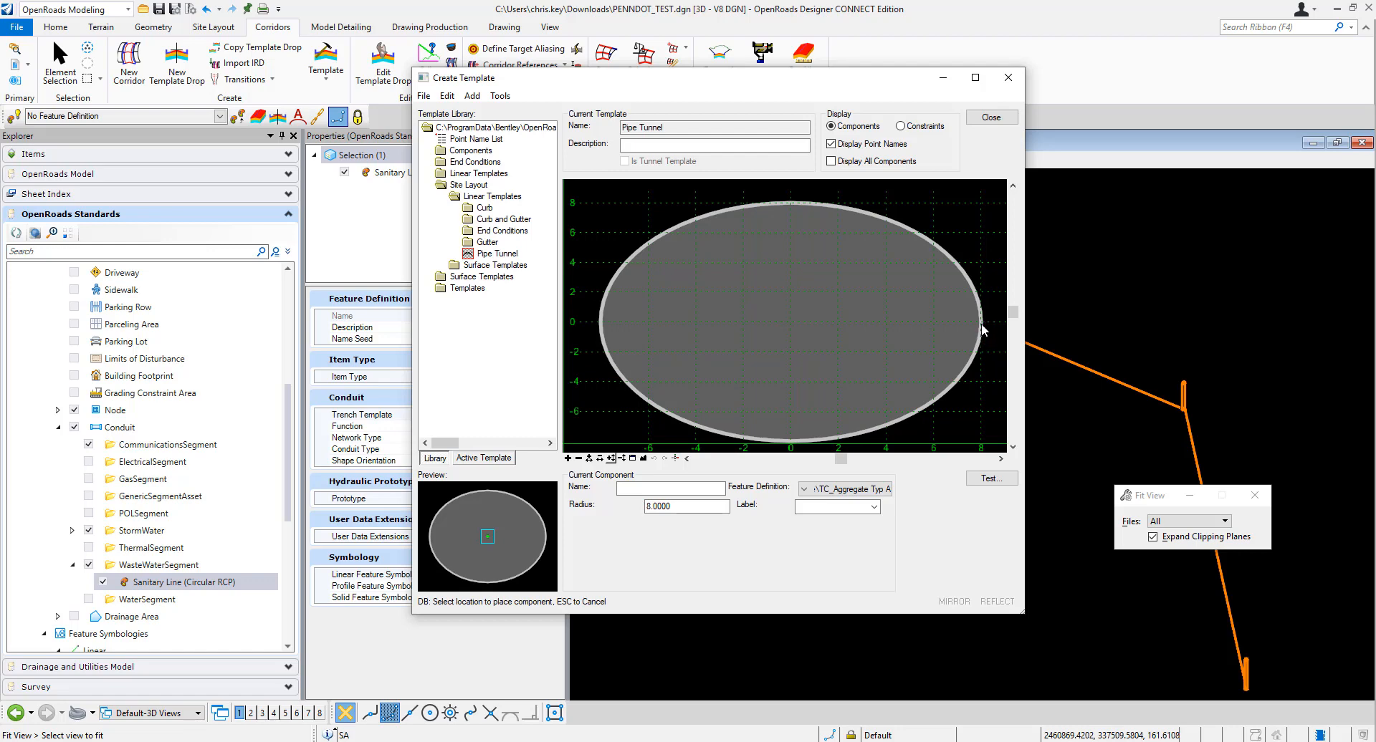
mouse_move(674, 243)
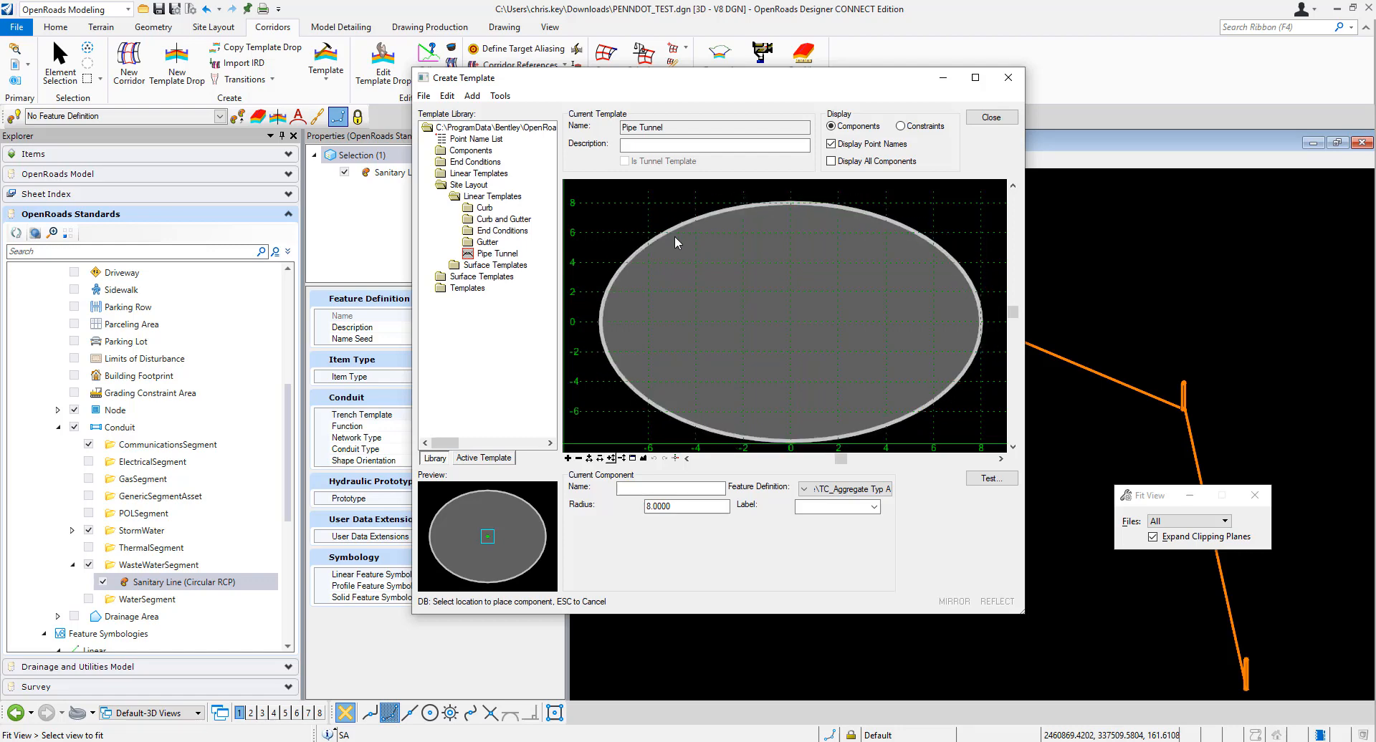
mouse_move(654, 404)
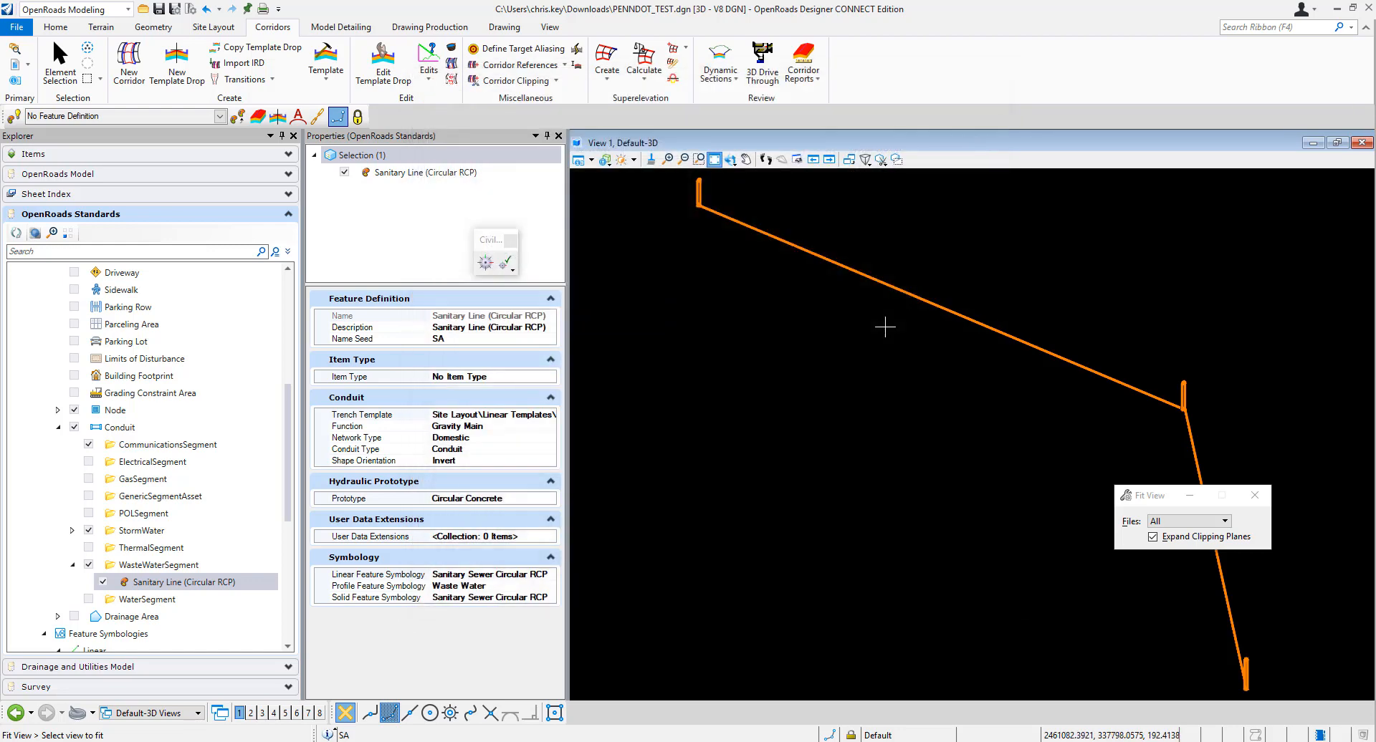
mouse_move(890, 254)
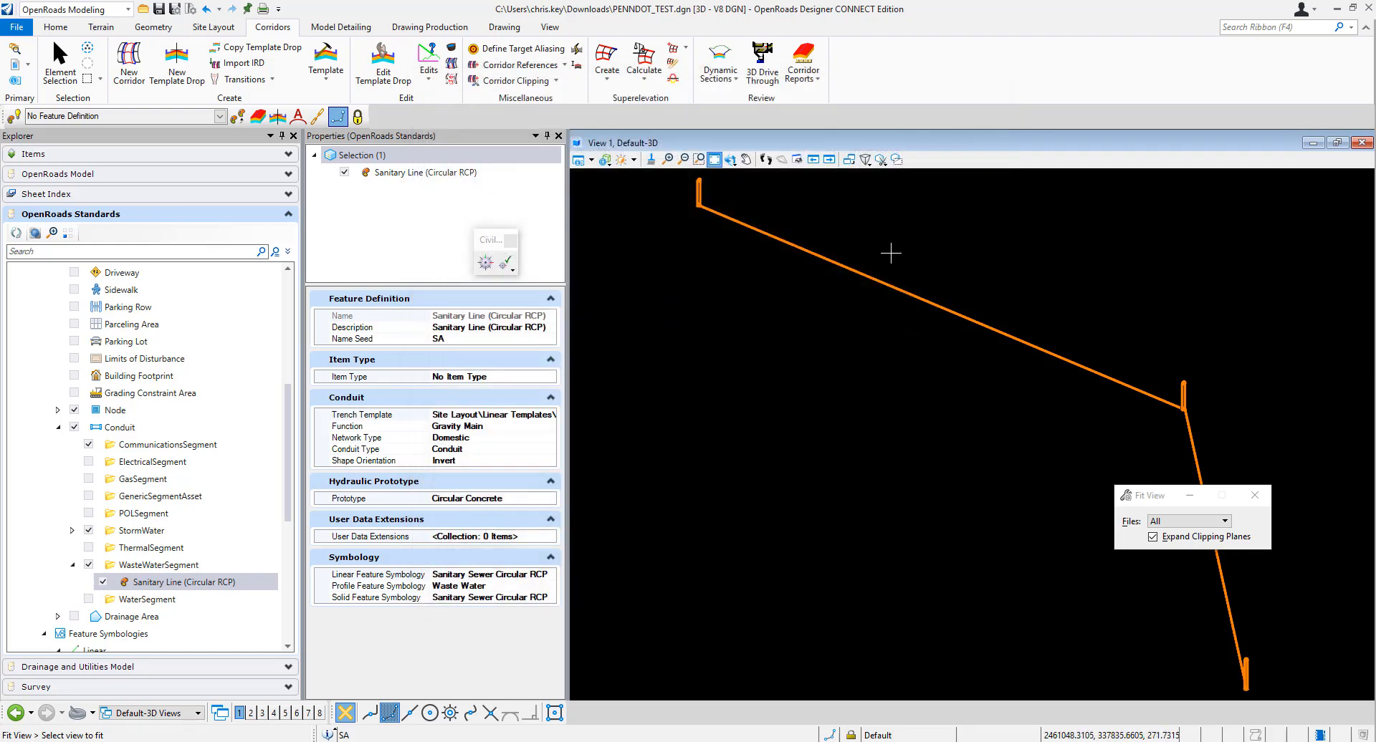
mouse_move(1145, 392)
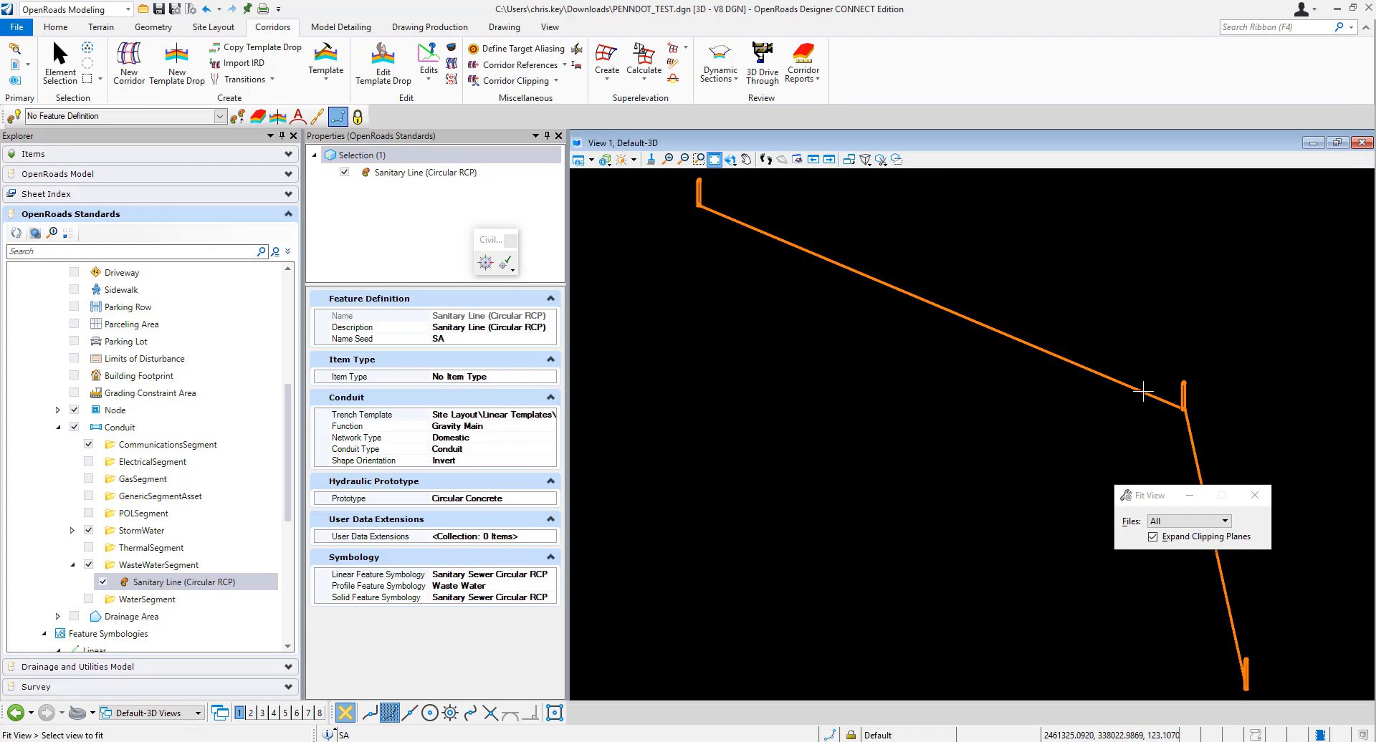
- Activate Element Selection and expand the Drainage and Utilities Model conduits SA and SA1
click(425, 172)
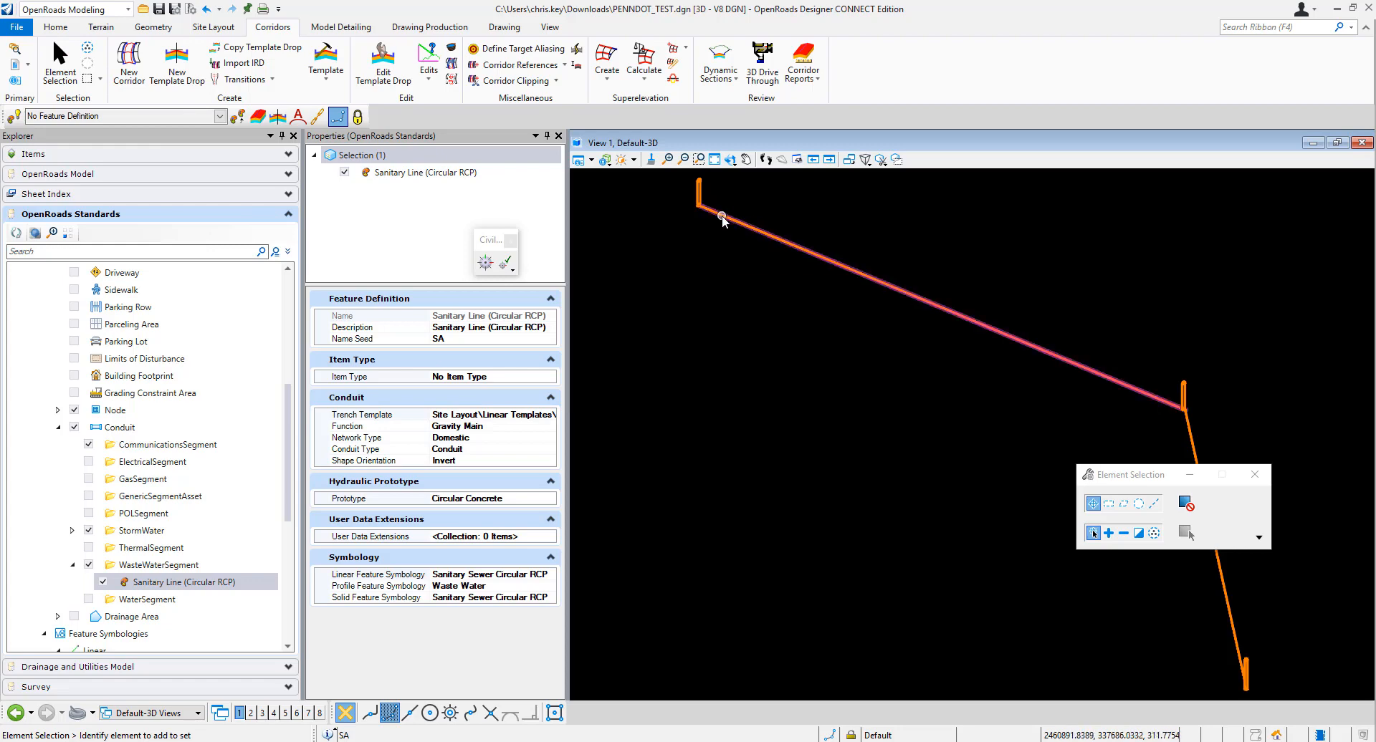
mouse_move(768, 239)
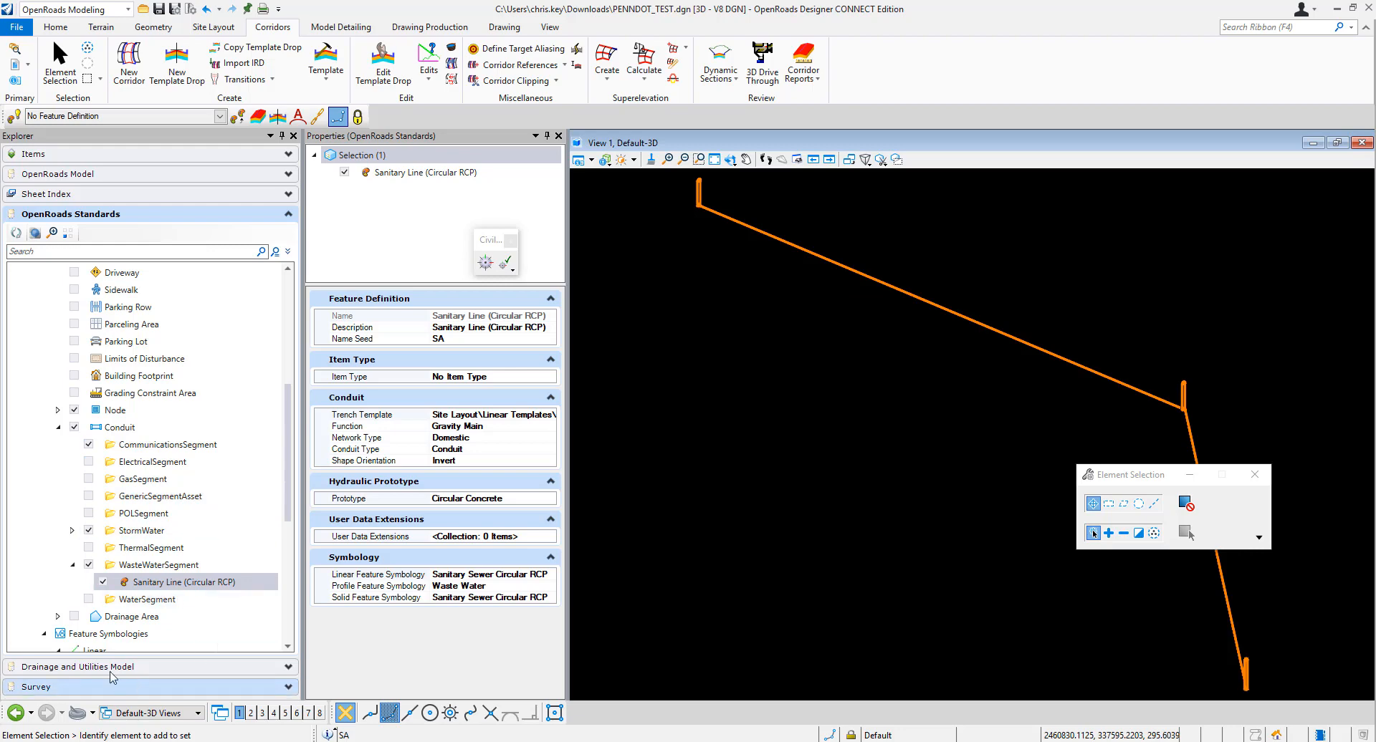
click(79, 667)
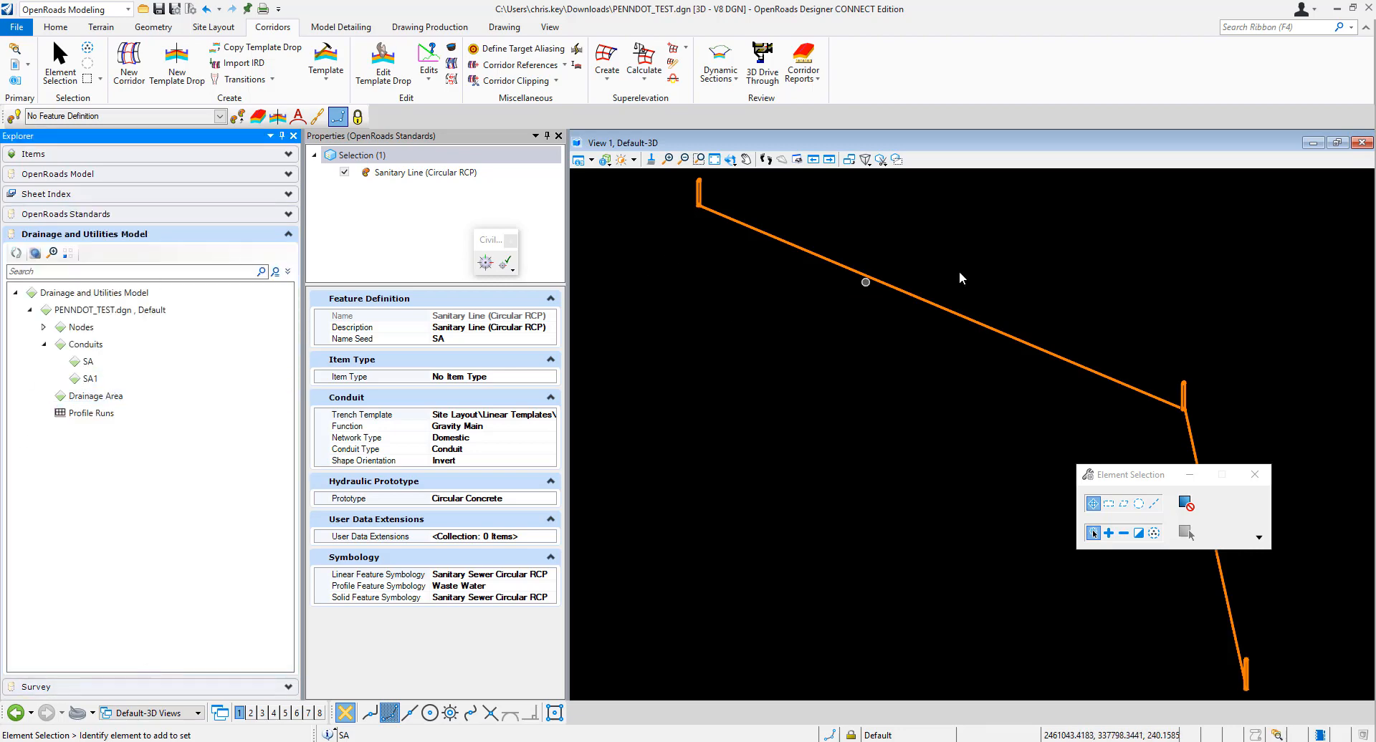
- Select conduit SA and change its Trench property from No to Yes
click(89, 361)
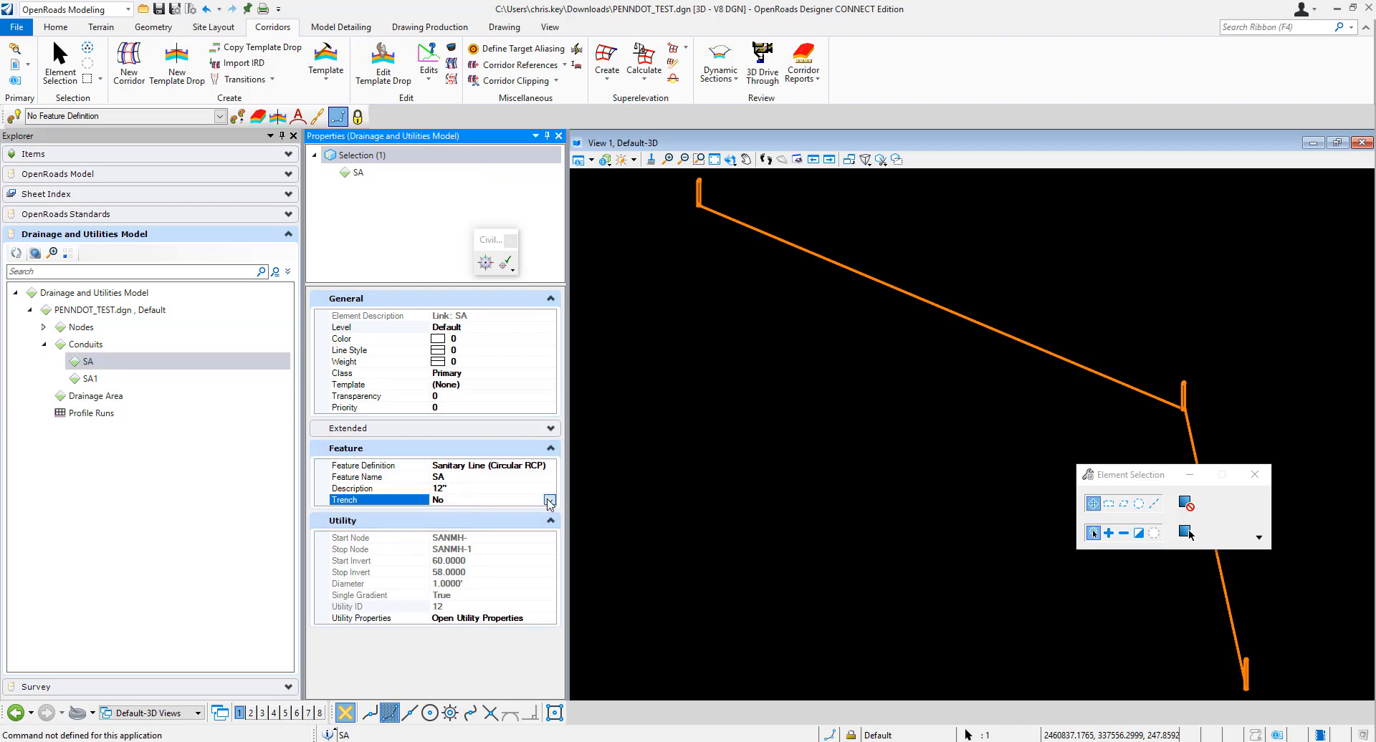
click(548, 501)
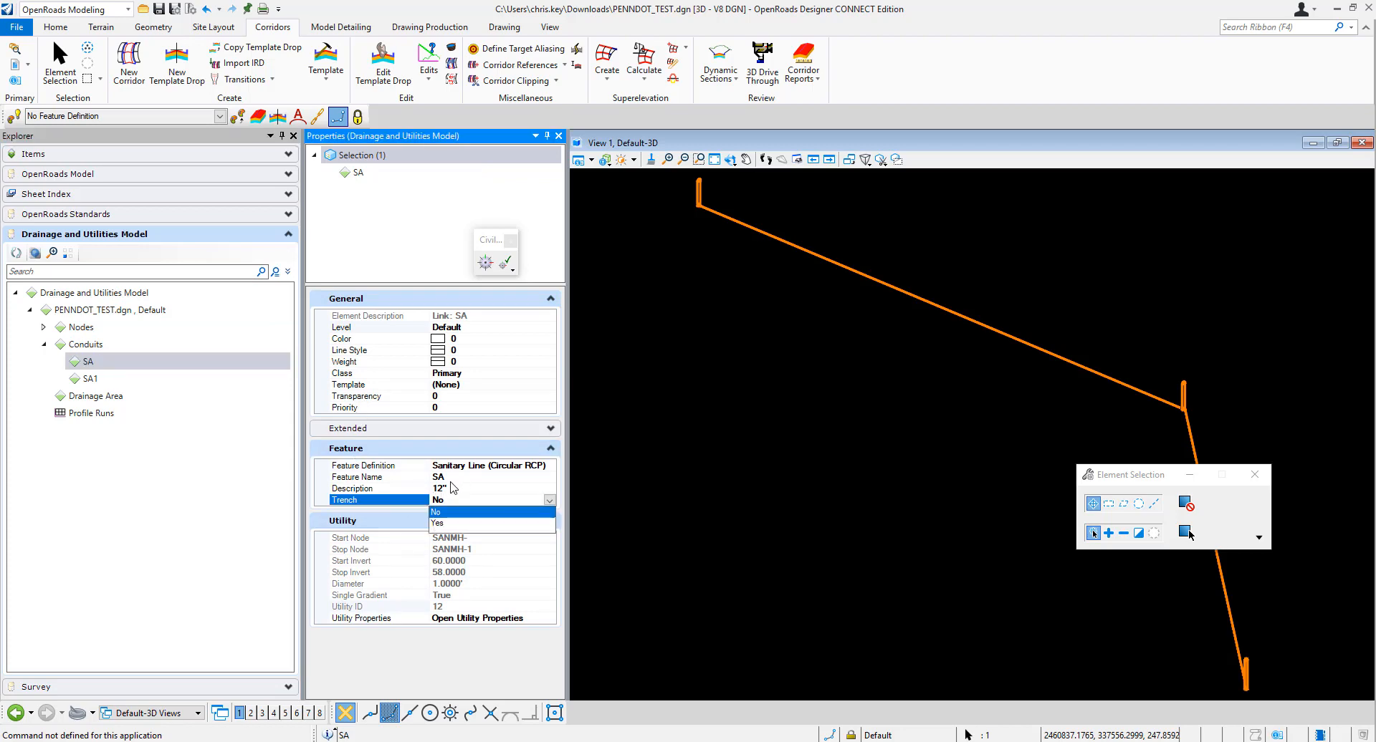
click(437, 511)
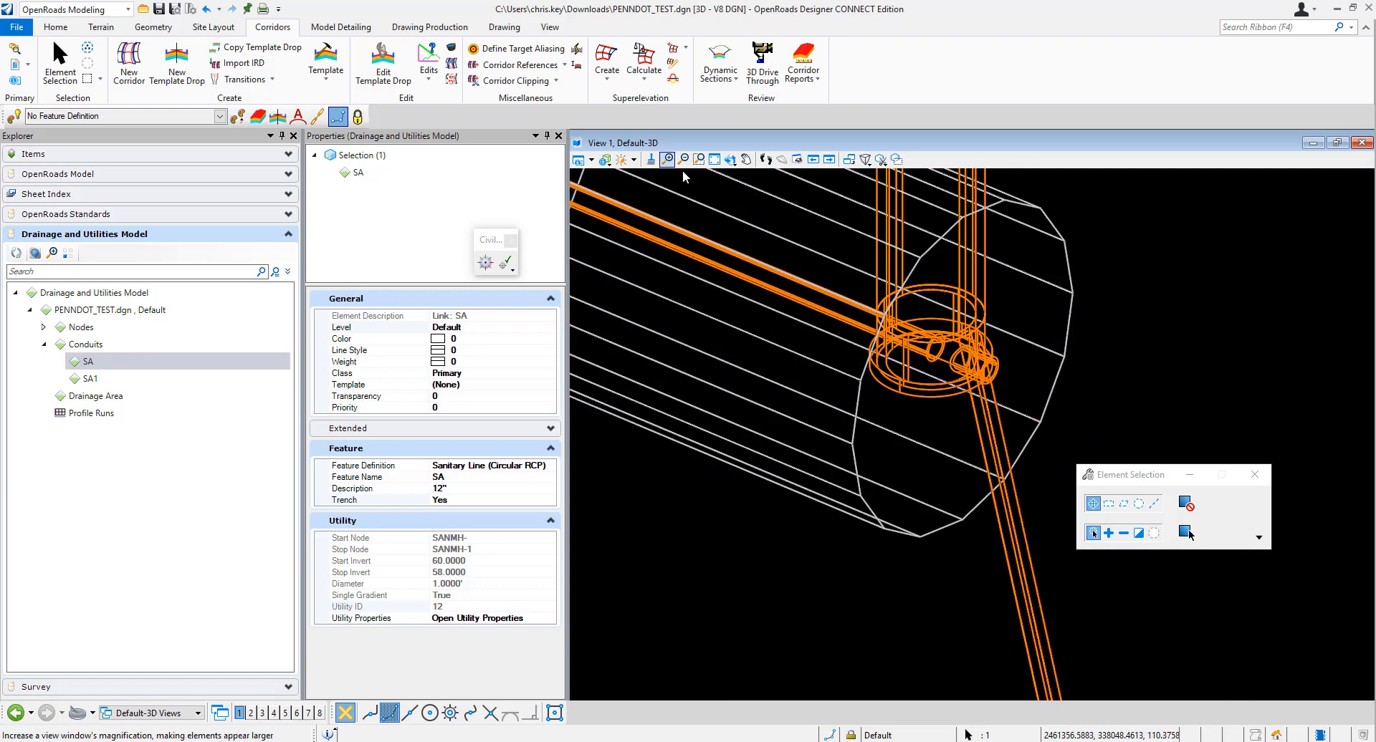
- Orbit to look along SA's tunnel, then open conduit SA1's Trench choices
click(728, 159)
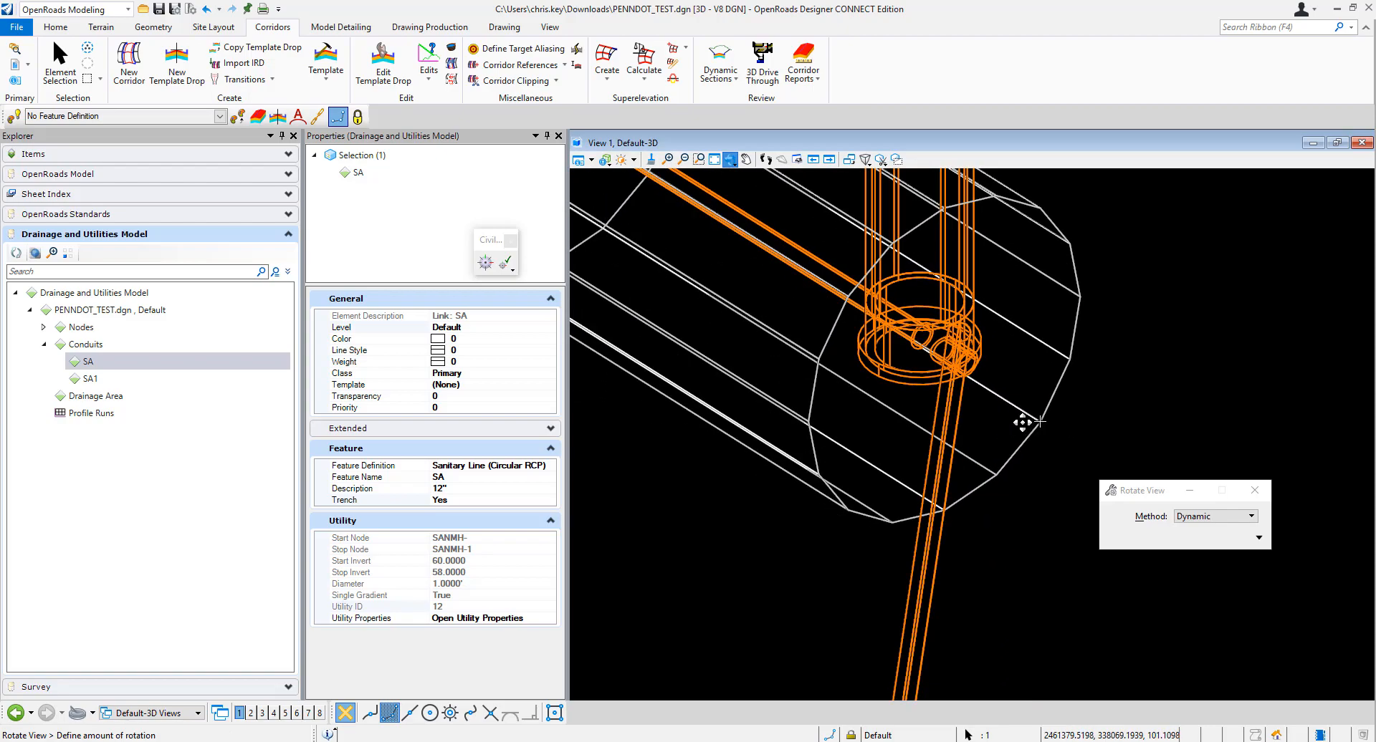
drag(1022, 423, 864, 331)
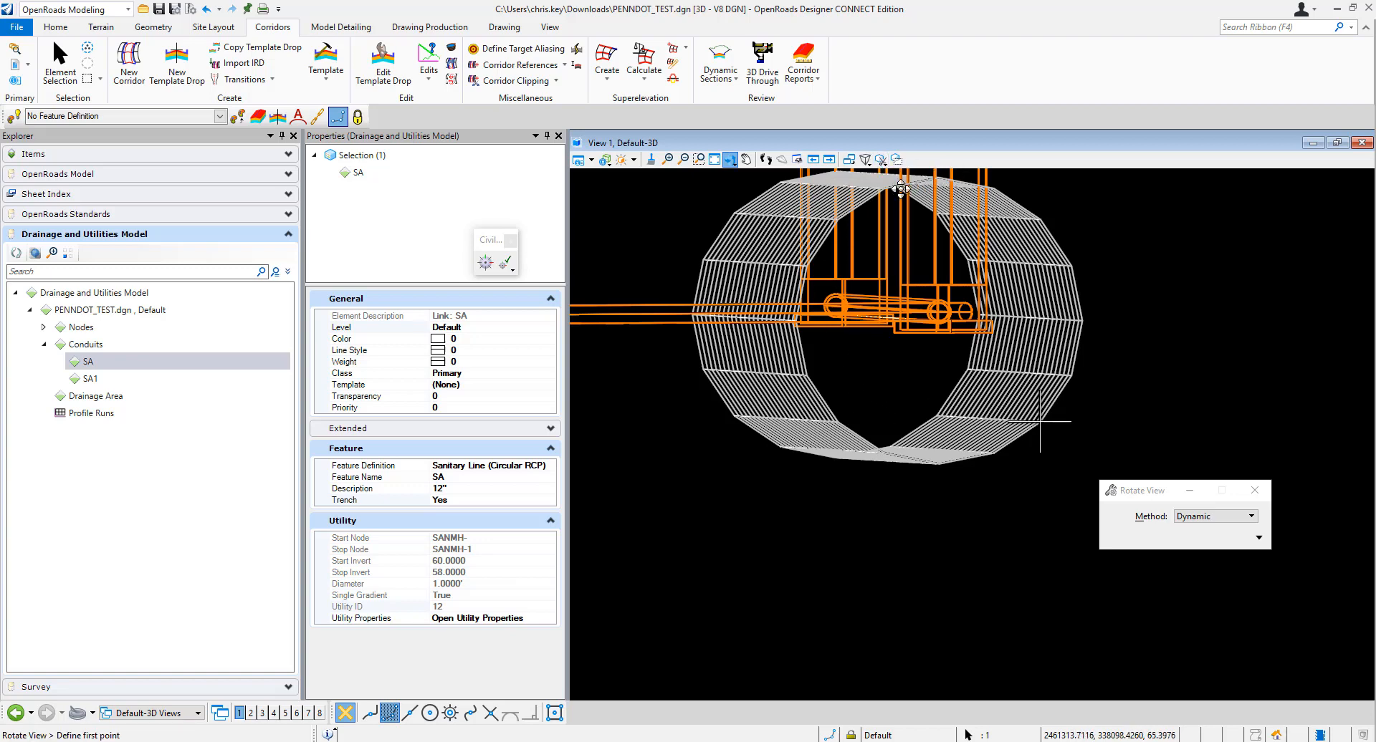
mouse_move(1098, 416)
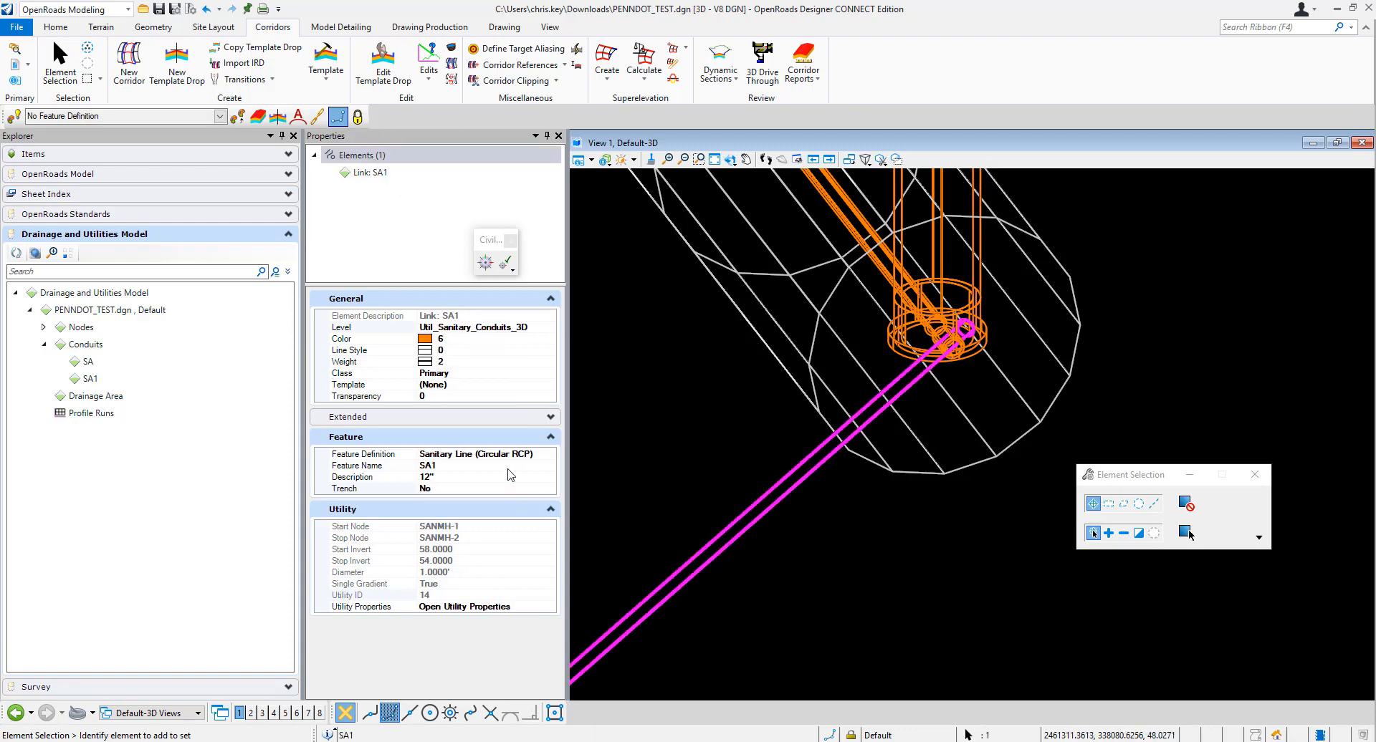
click(369, 489)
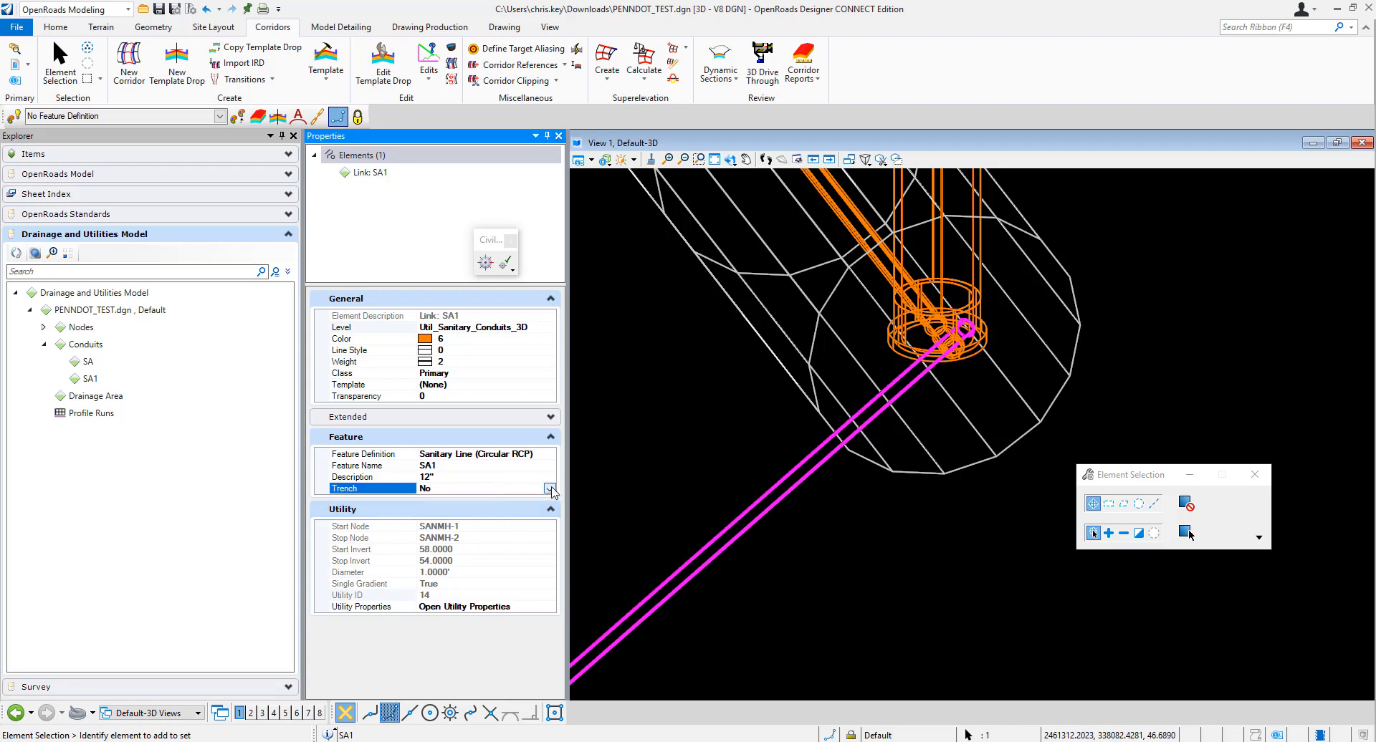